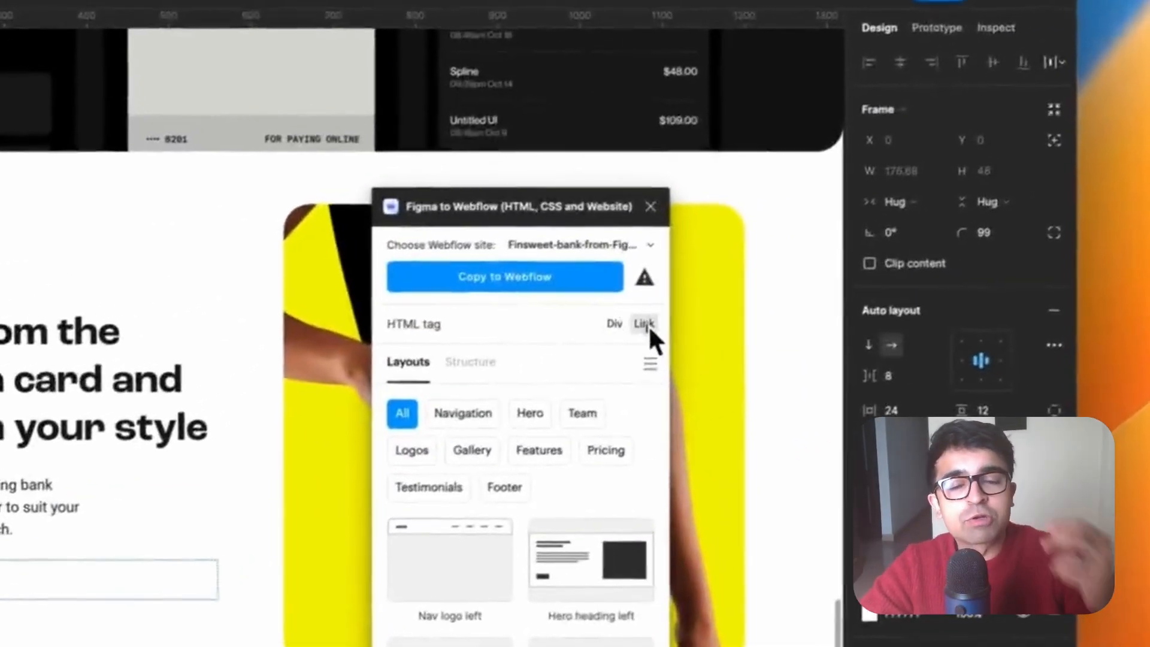
Step: Start a new blank Figma draft file
left_click(504, 277)
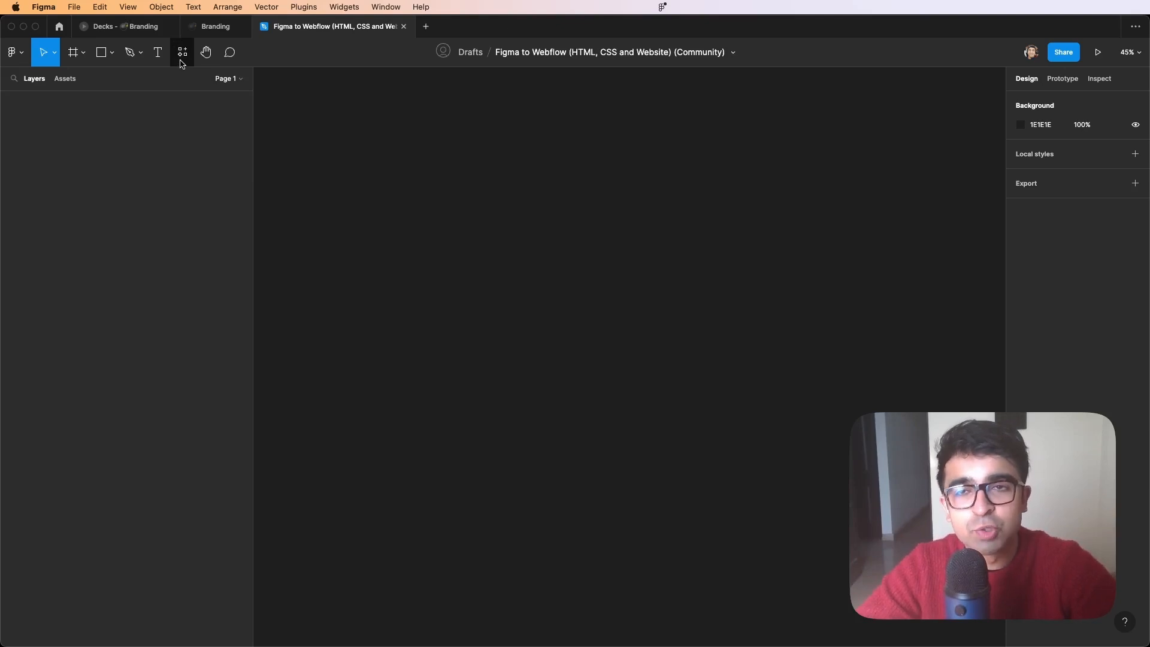
Step: Run the Figma to Webflow plugin from the Recents list in Resources
left_click(182, 51)
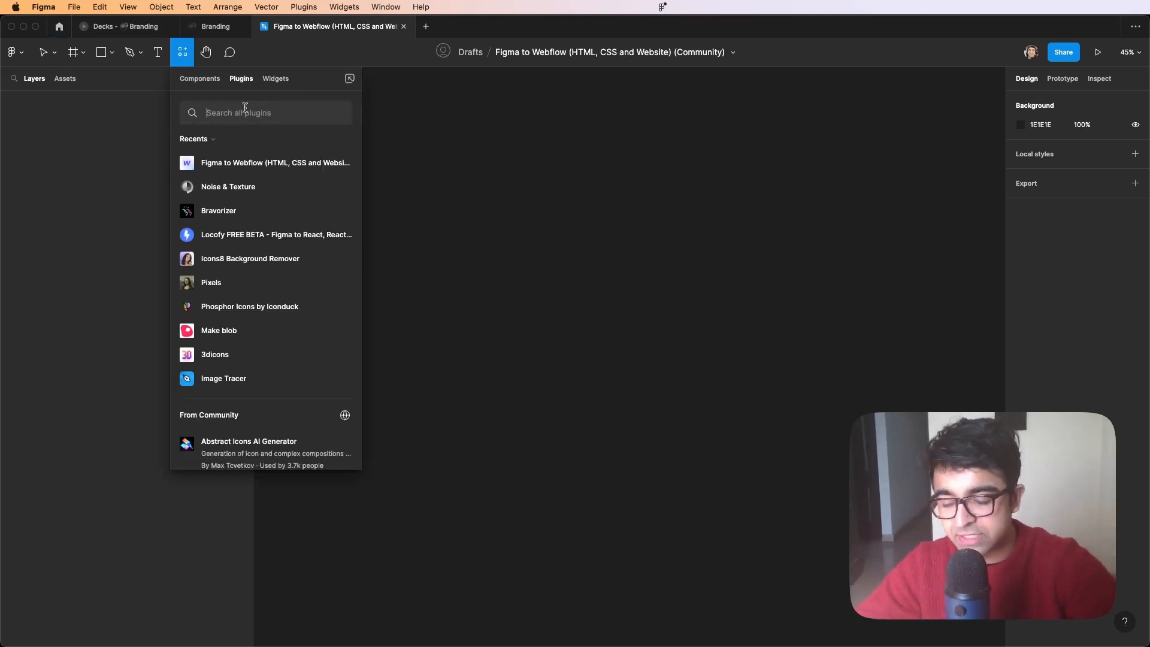
mouse_move(292, 171)
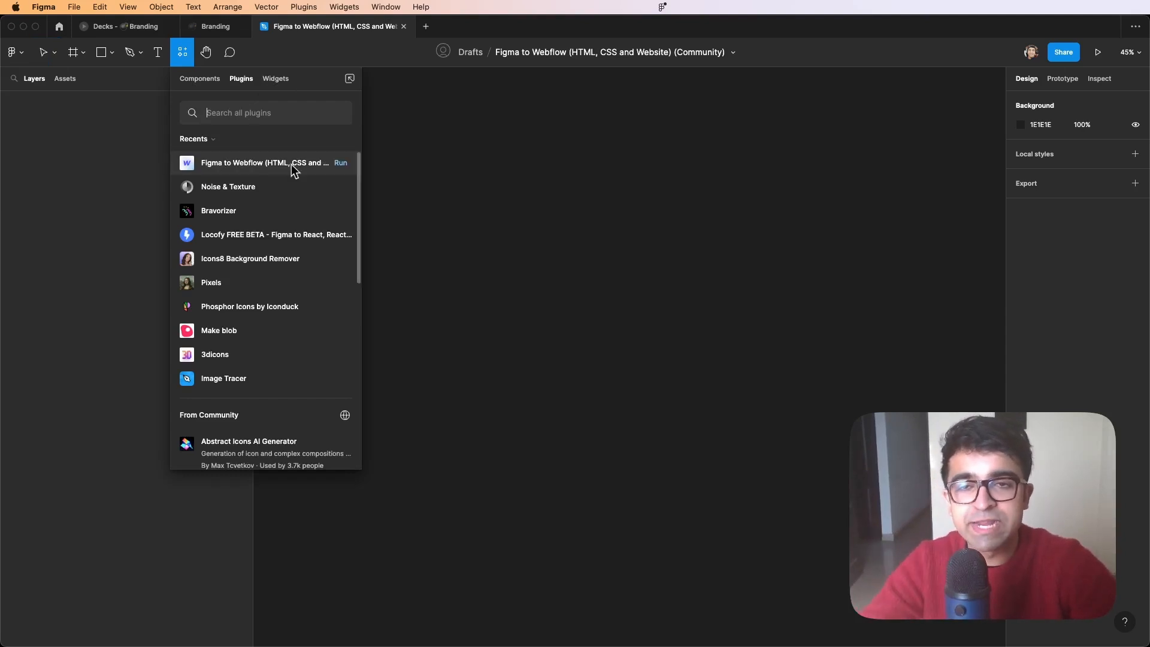
left_click(259, 163)
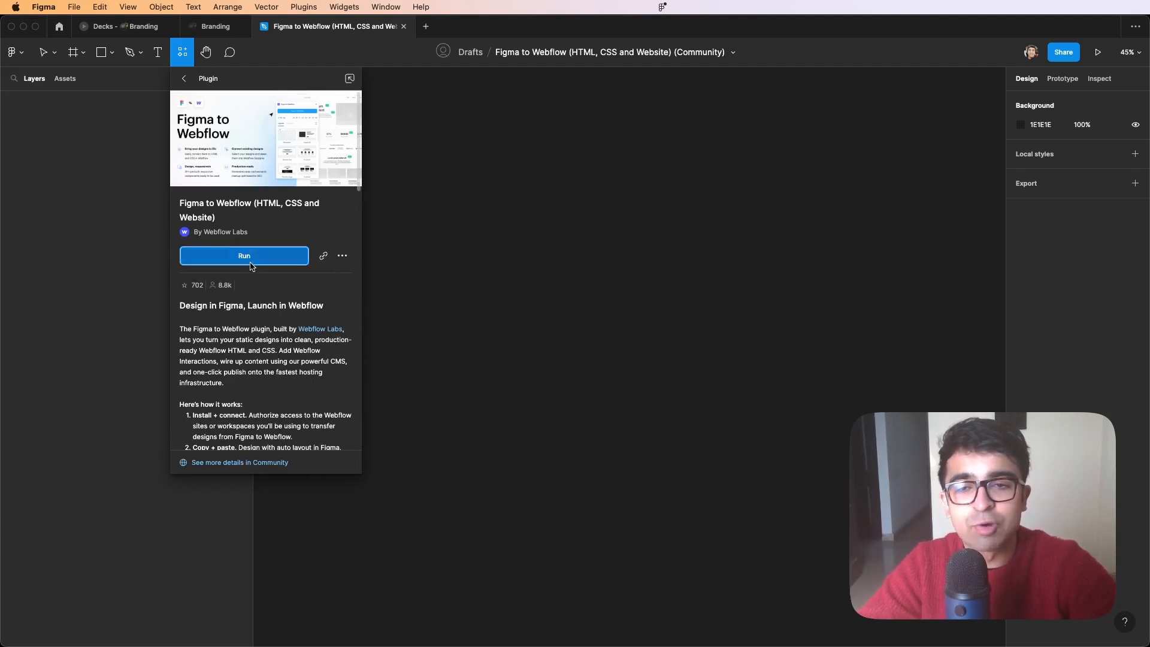
left_click(244, 255)
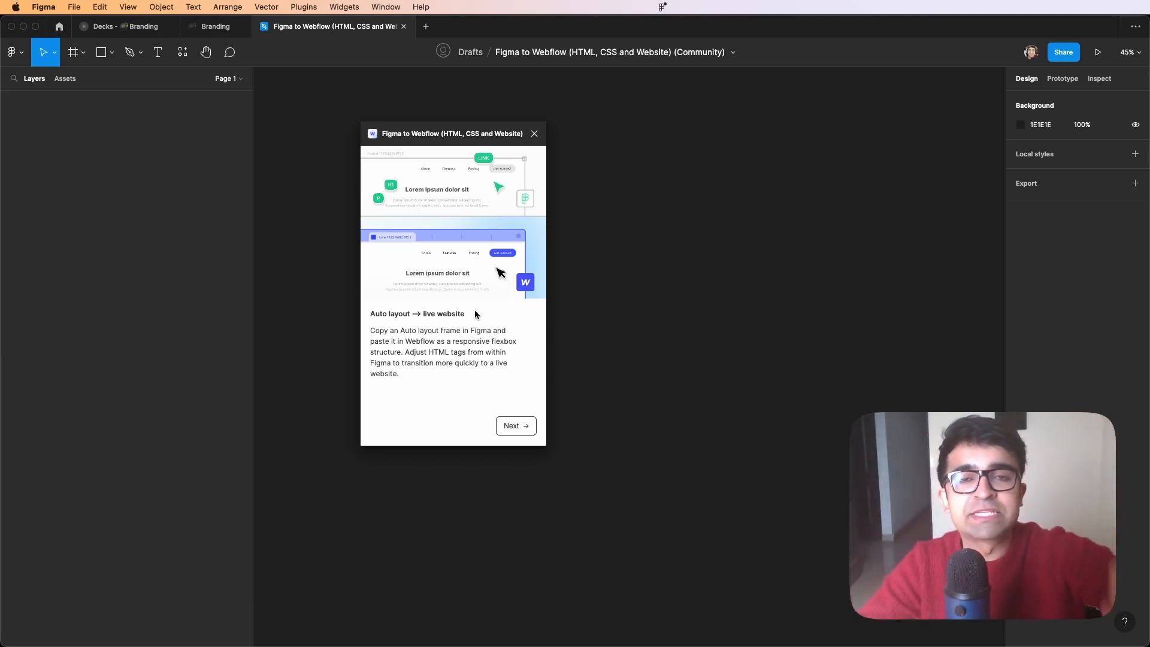
Step: Advance the plugin onboarding to the account connection step
left_click(515, 427)
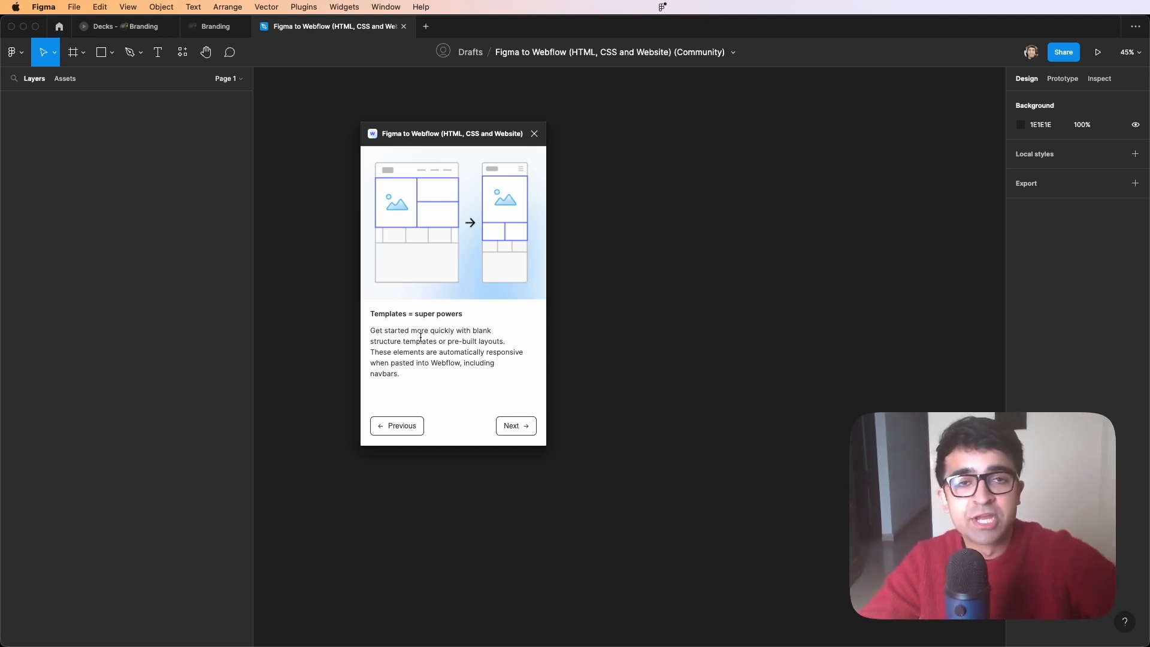
mouse_move(489, 455)
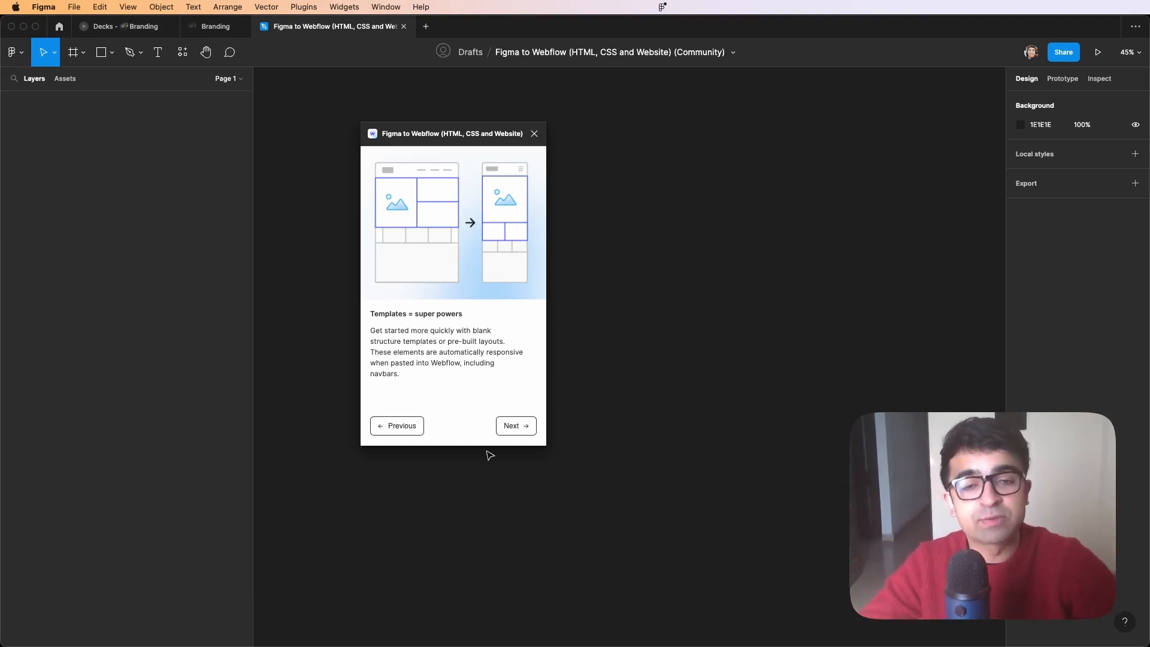
left_click(515, 425)
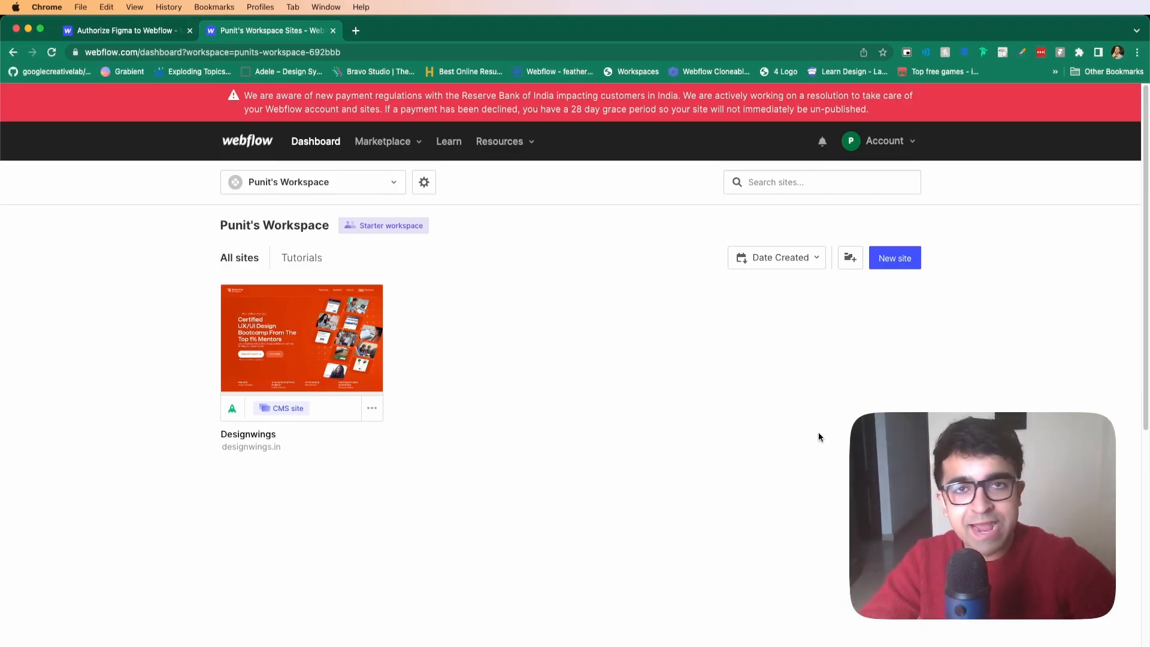
mouse_move(753, 303)
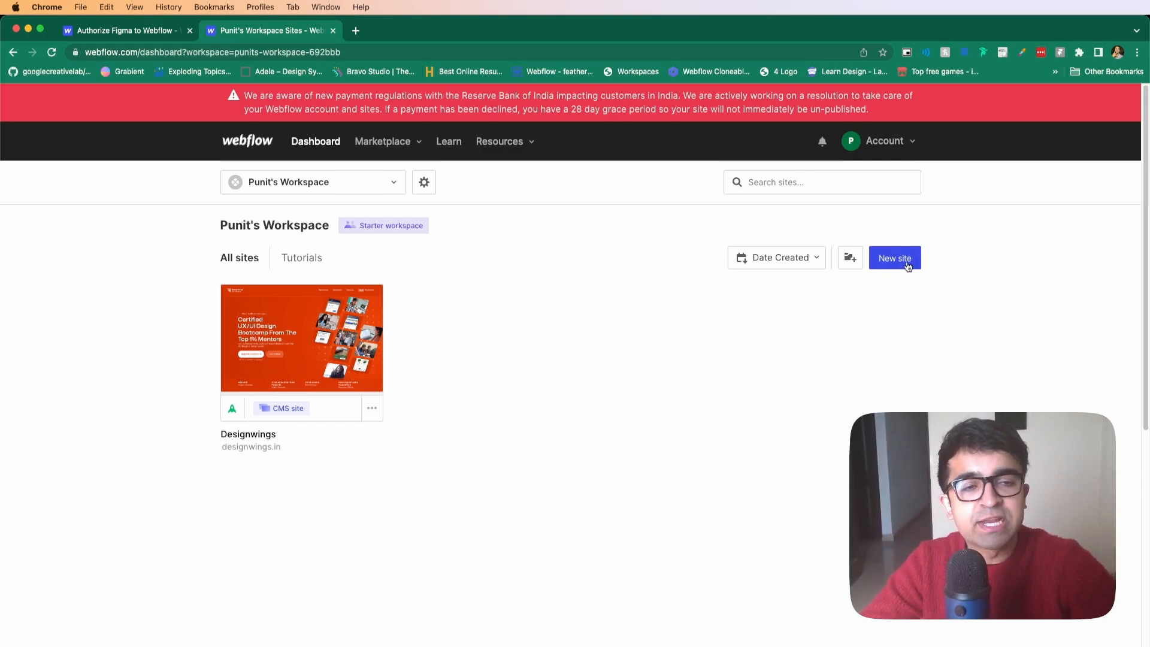
Step: Create a new blank Webflow site named 'Figma to webflow'
left_click(893, 257)
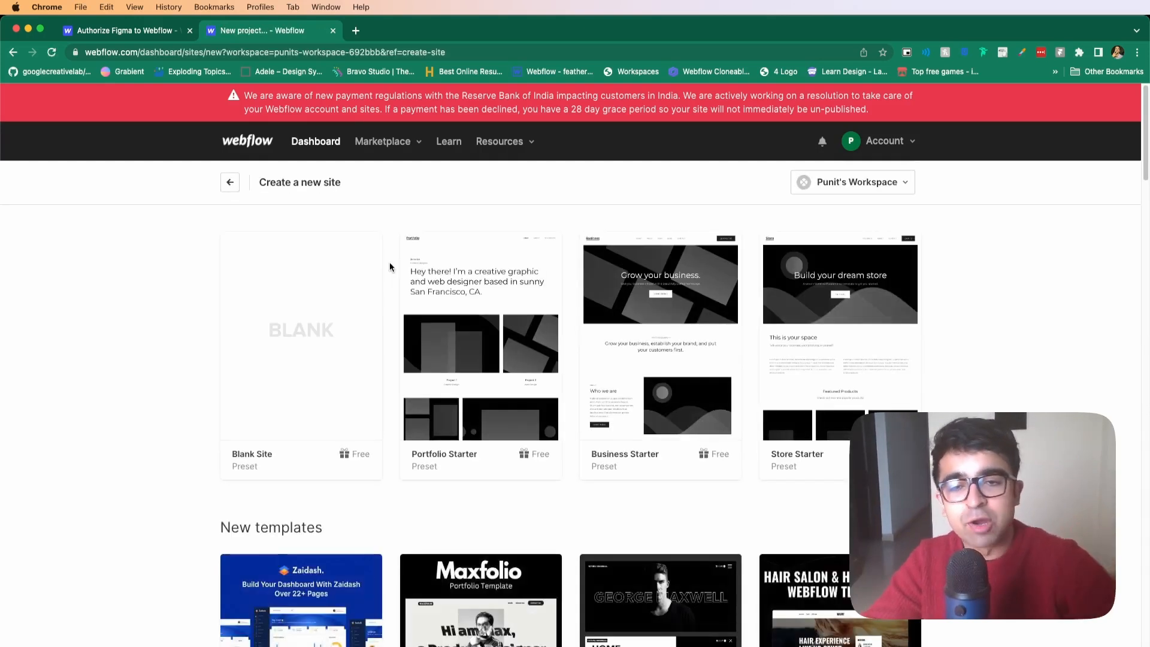
left_click(301, 335)
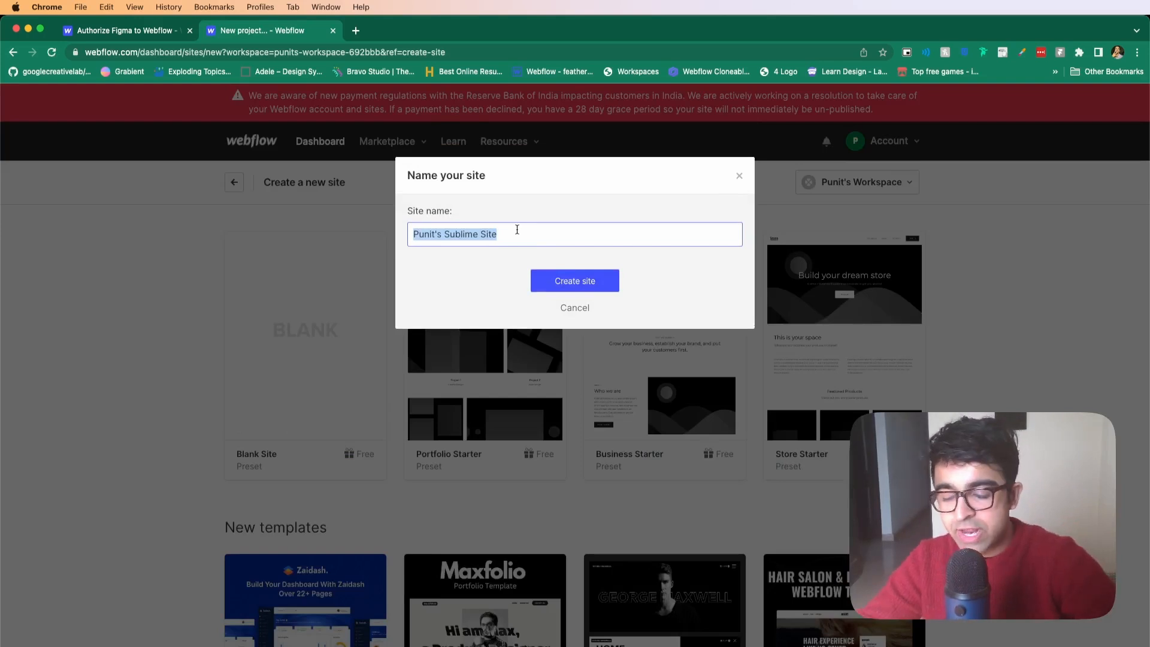
type("Figma to webflow")
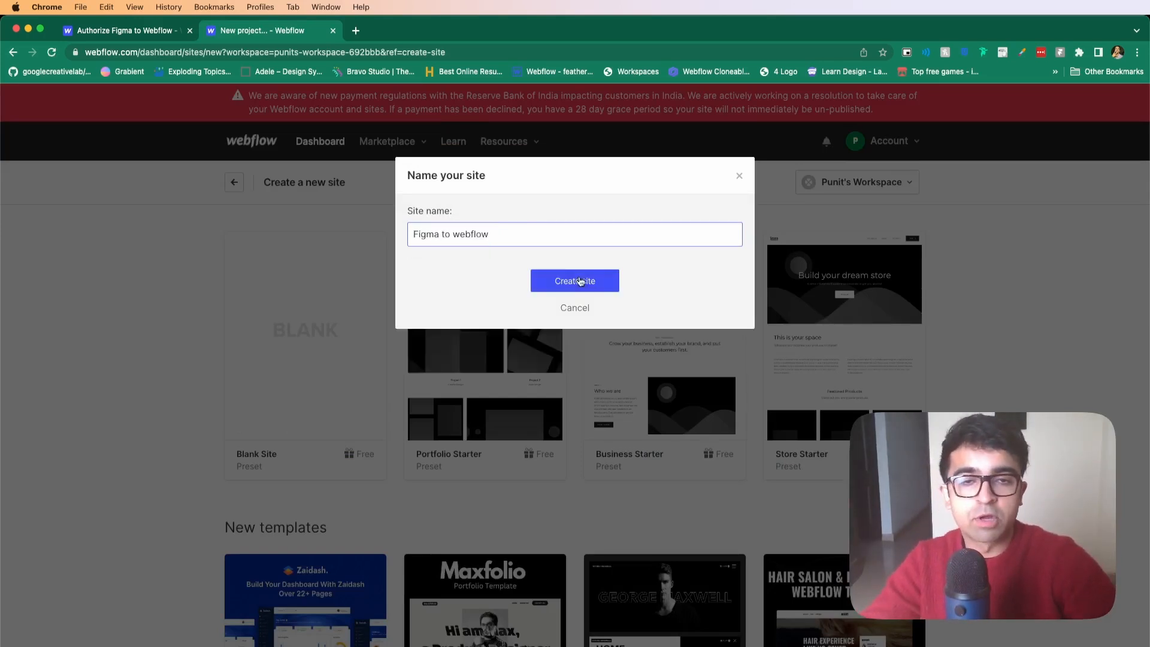
left_click(575, 280)
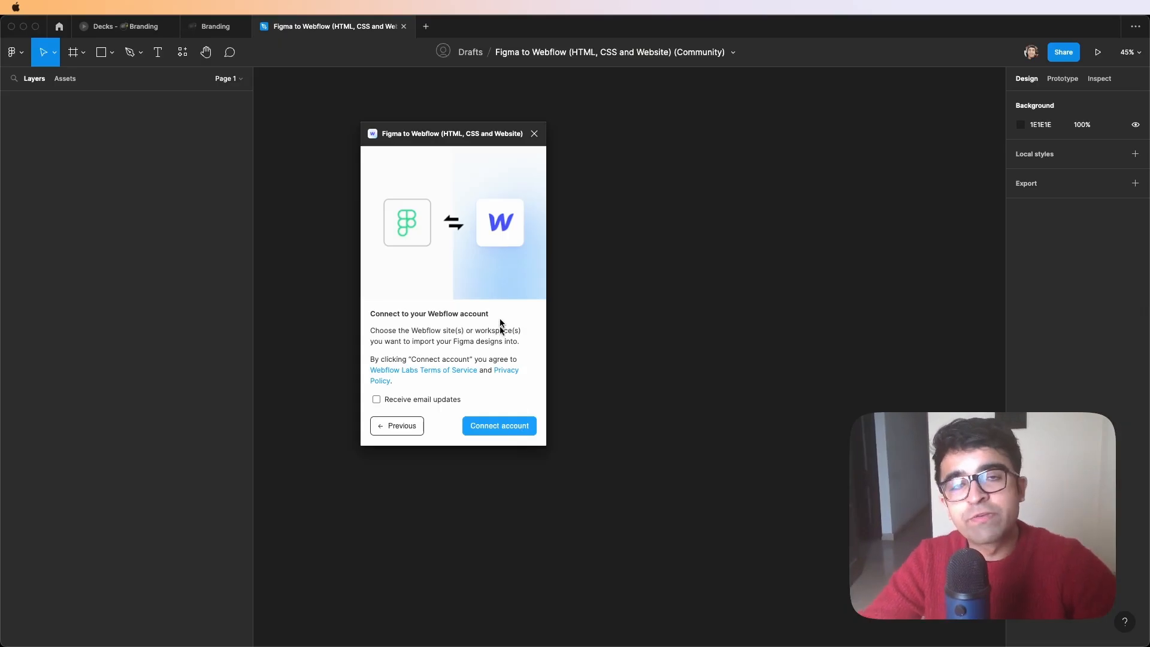
Step: Connect the Webflow account and authorise the plugin for the Figma to webflow site
left_click(498, 426)
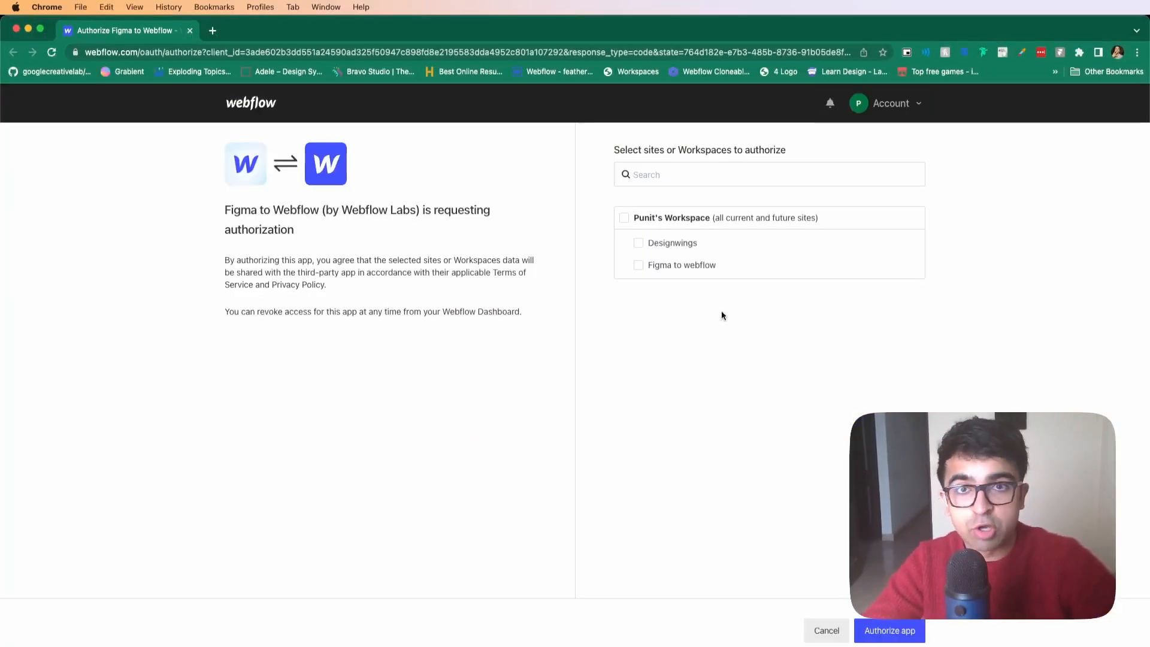
mouse_move(694, 265)
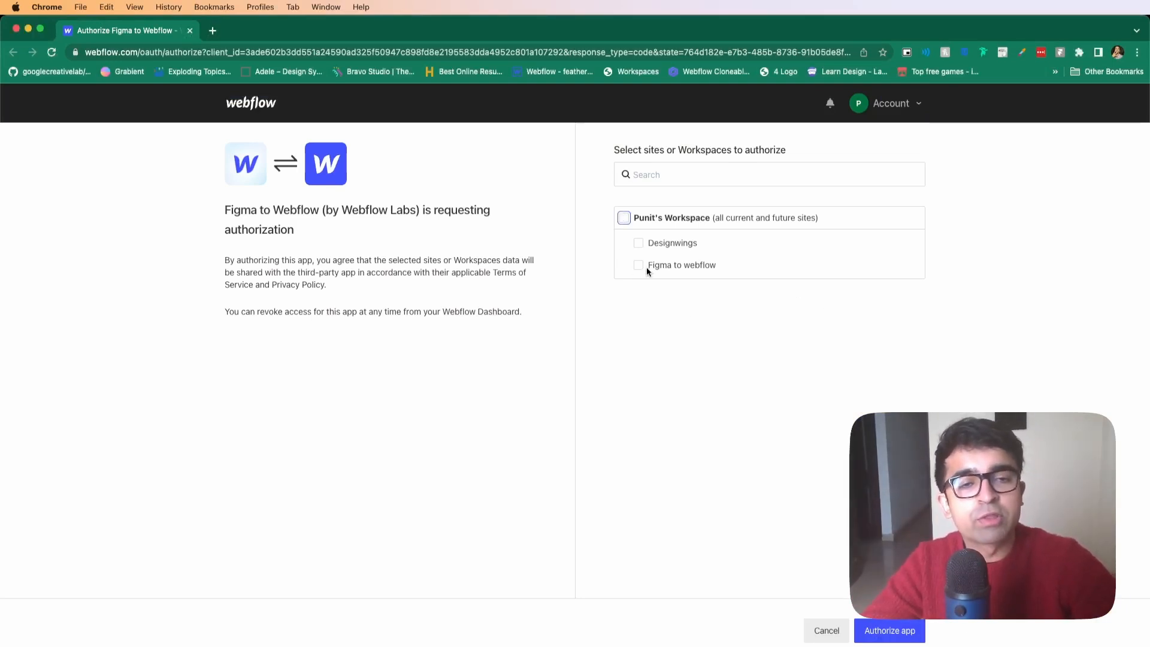
left_click(638, 265)
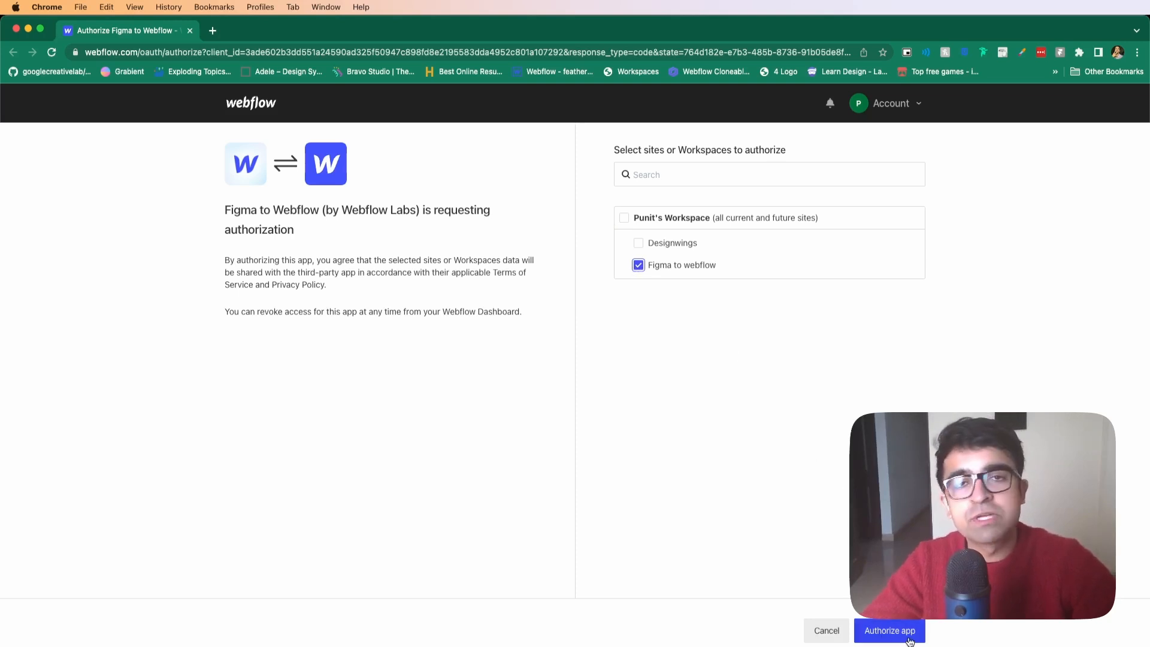
left_click(891, 646)
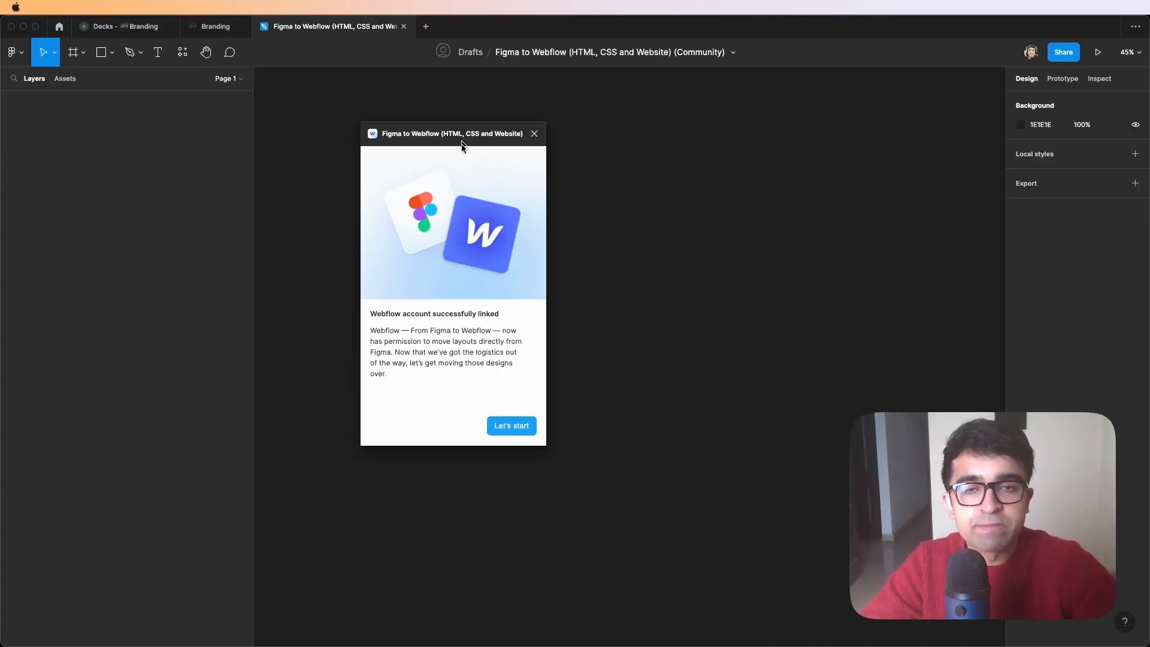
Step: Start the plugin and draw a new frame 1440 wide on the canvas
left_click(511, 425)
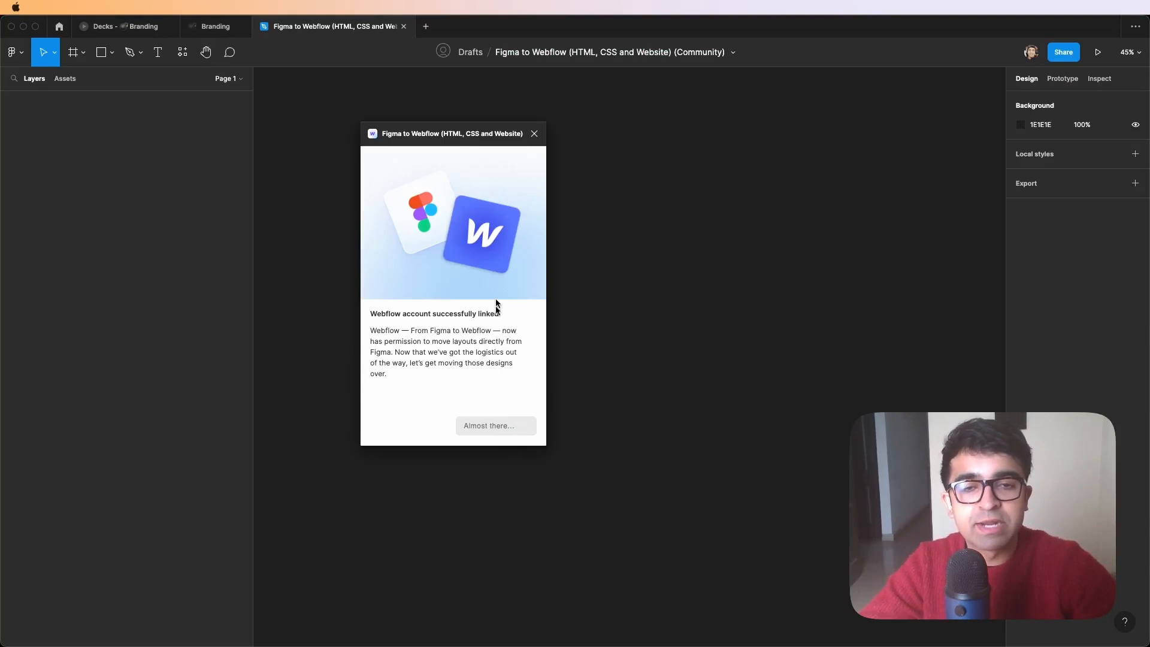
left_click(496, 426)
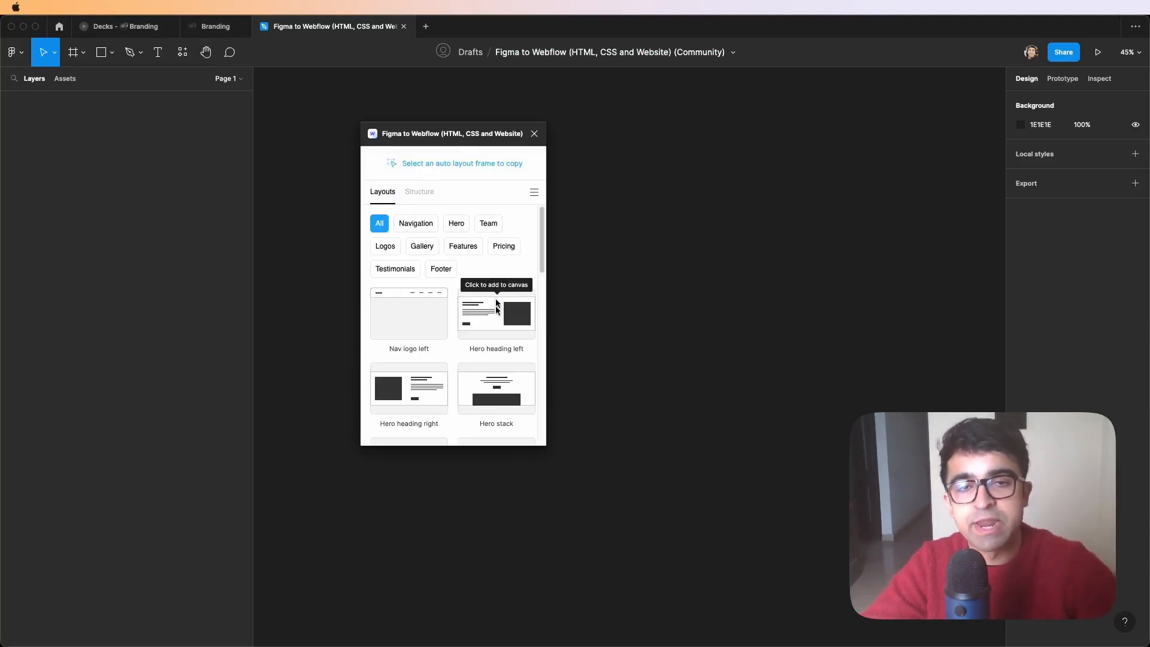
left_click_drag(452, 133, 809, 145)
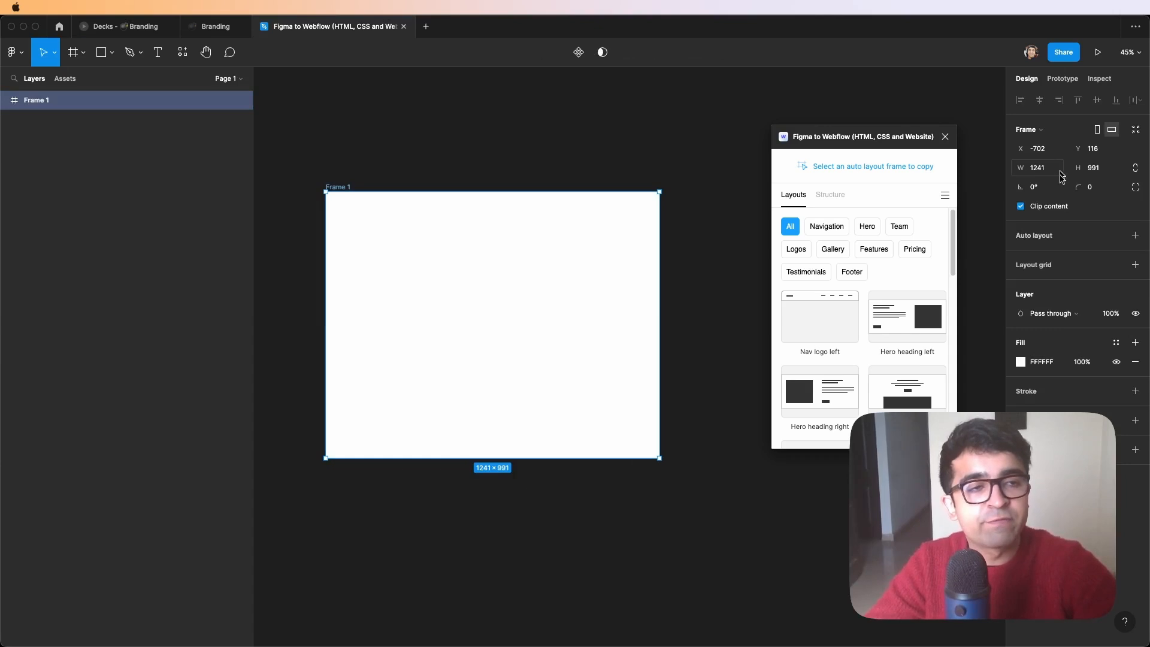
type("1440\\")
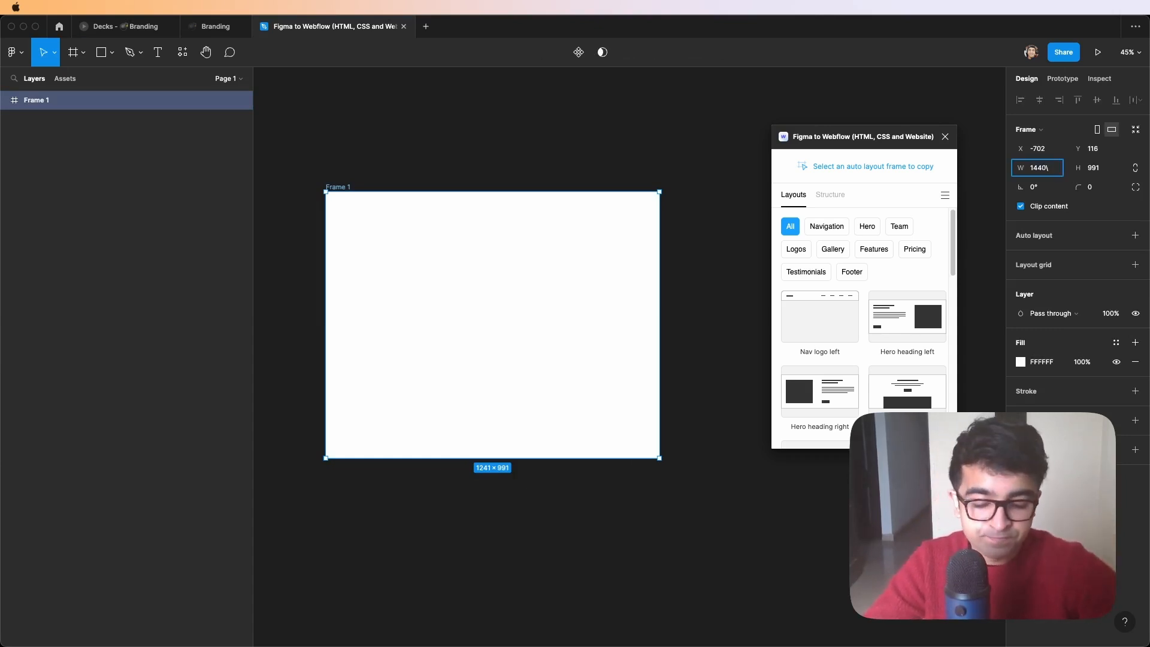
key("Enter")
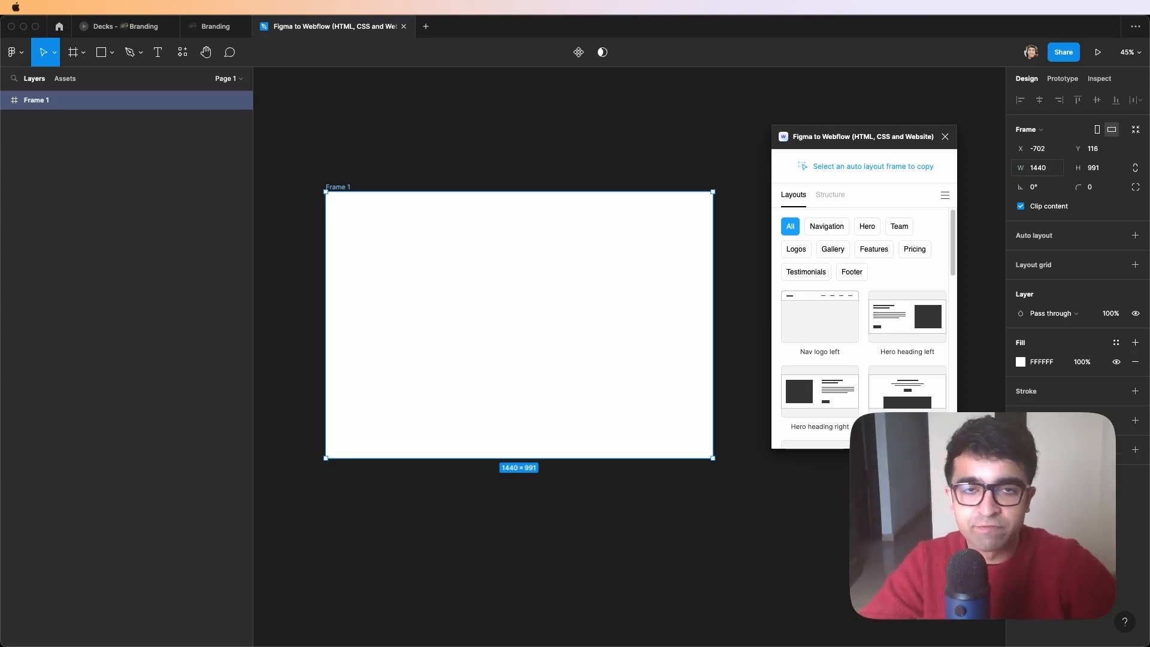
mouse_move(663, 297)
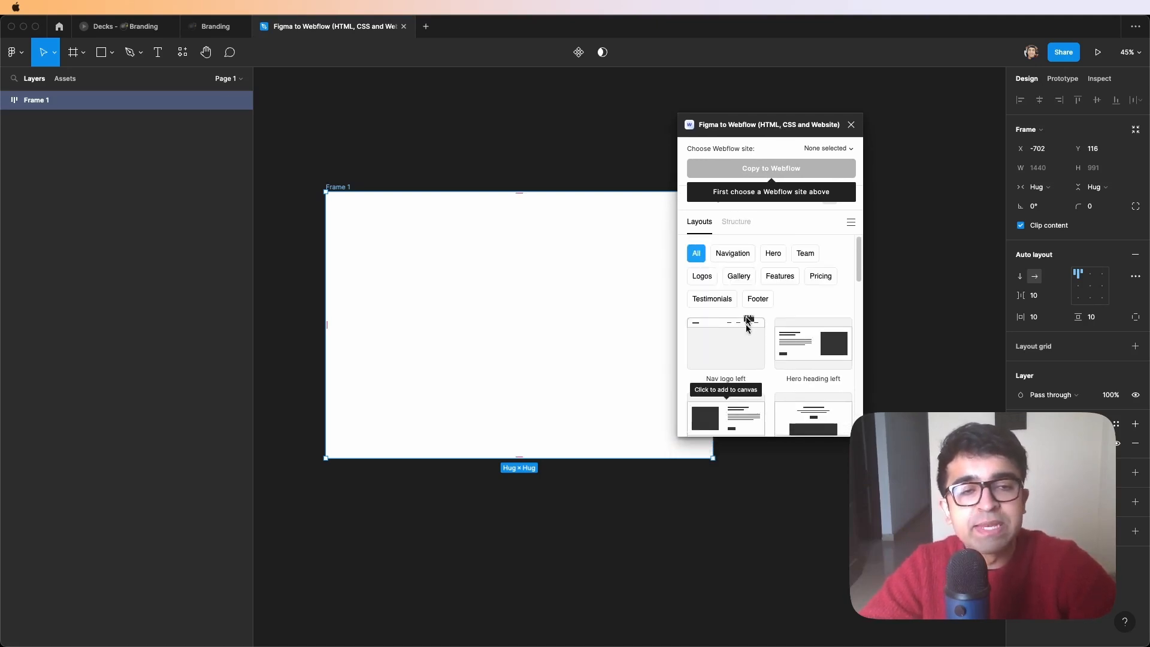
Step: Add a Nav logo left navbar and a Hero stack section from the plugin layouts into Frame 1
left_click(732, 254)
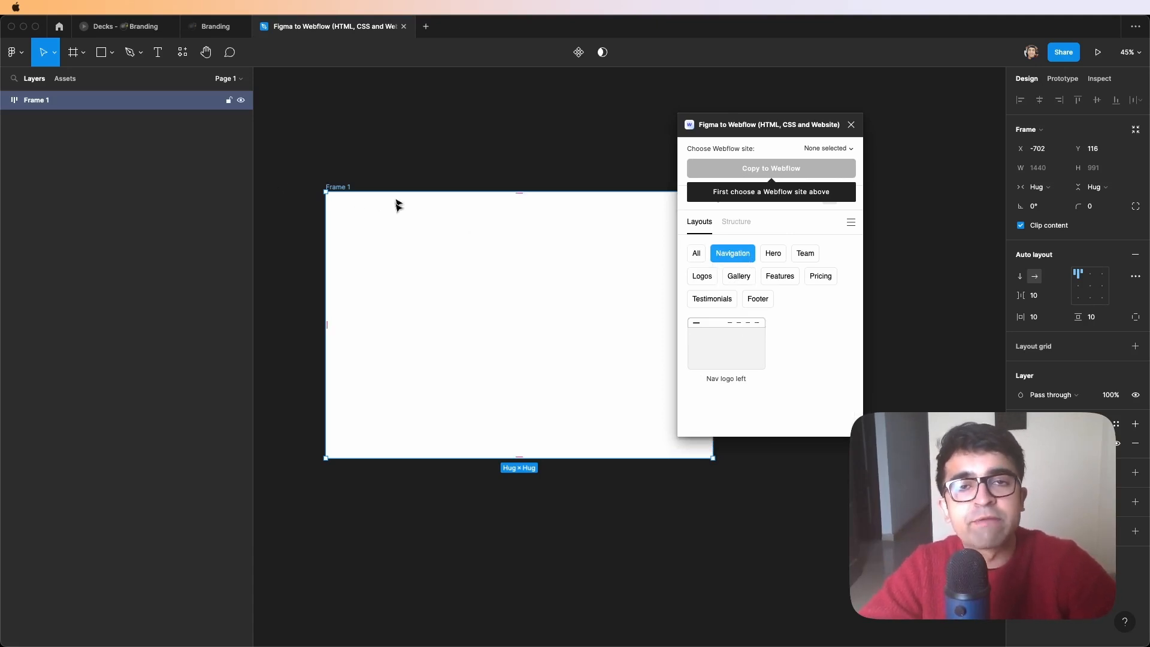
mouse_move(735, 360)
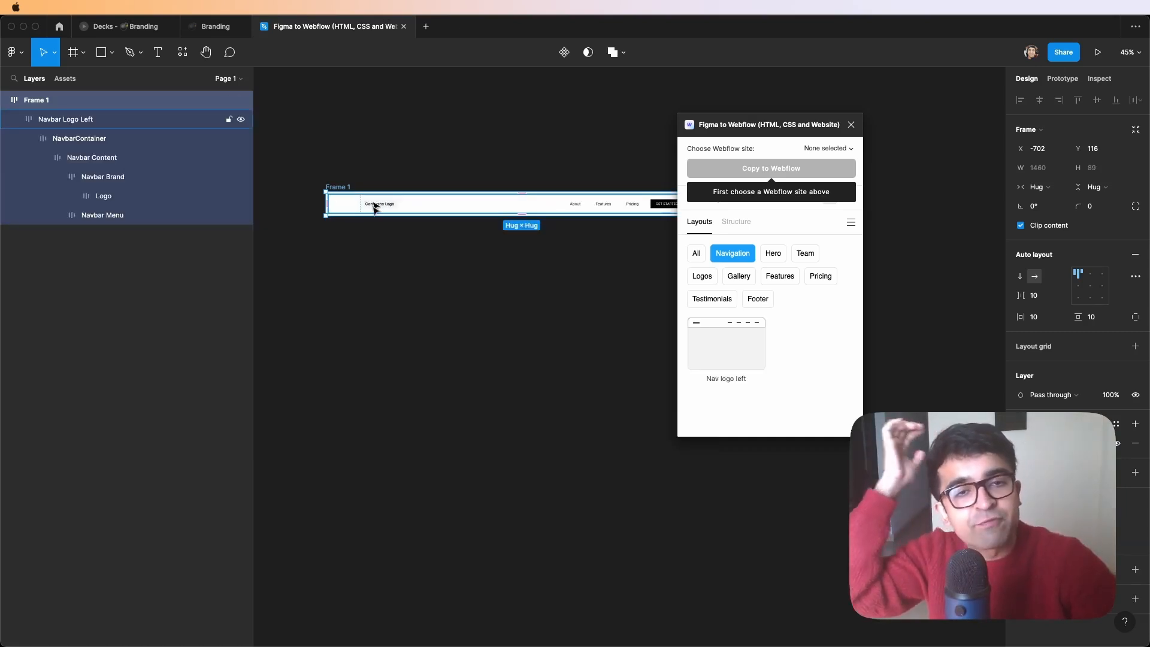
left_click(773, 254)
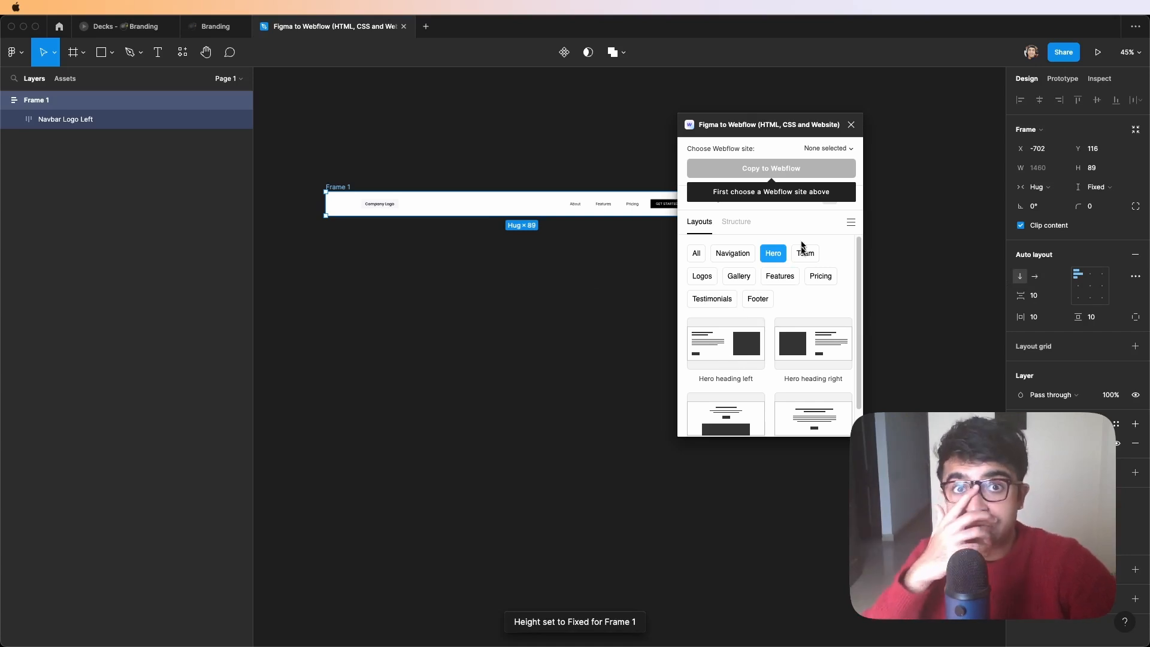
mouse_move(806, 357)
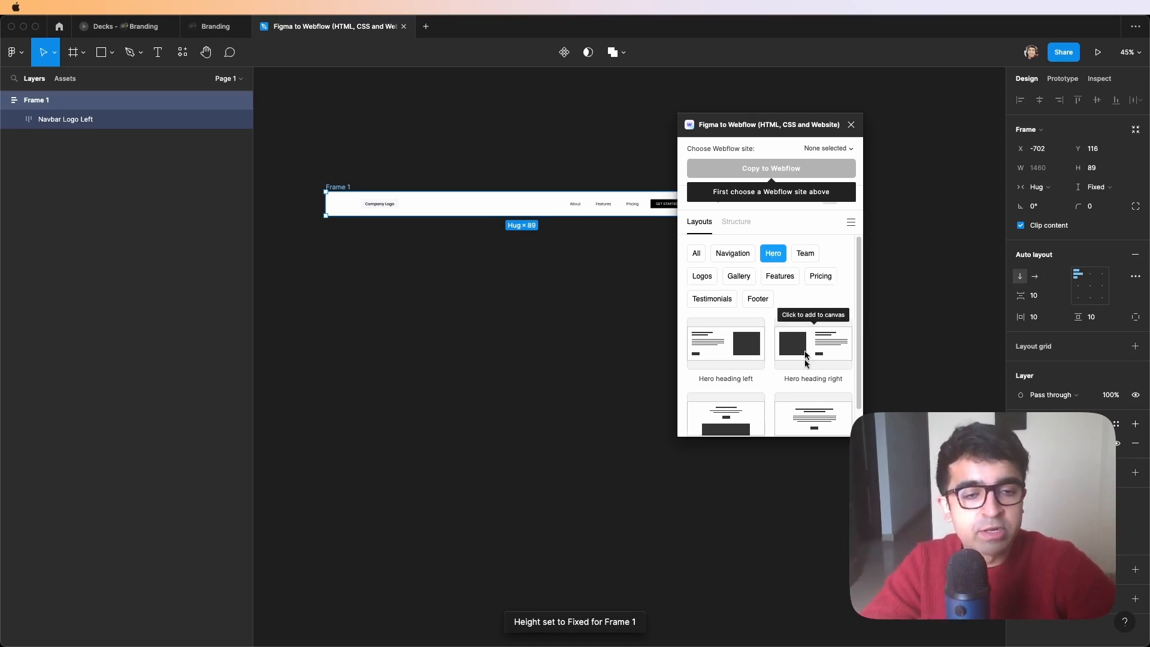
scroll("down", 3)
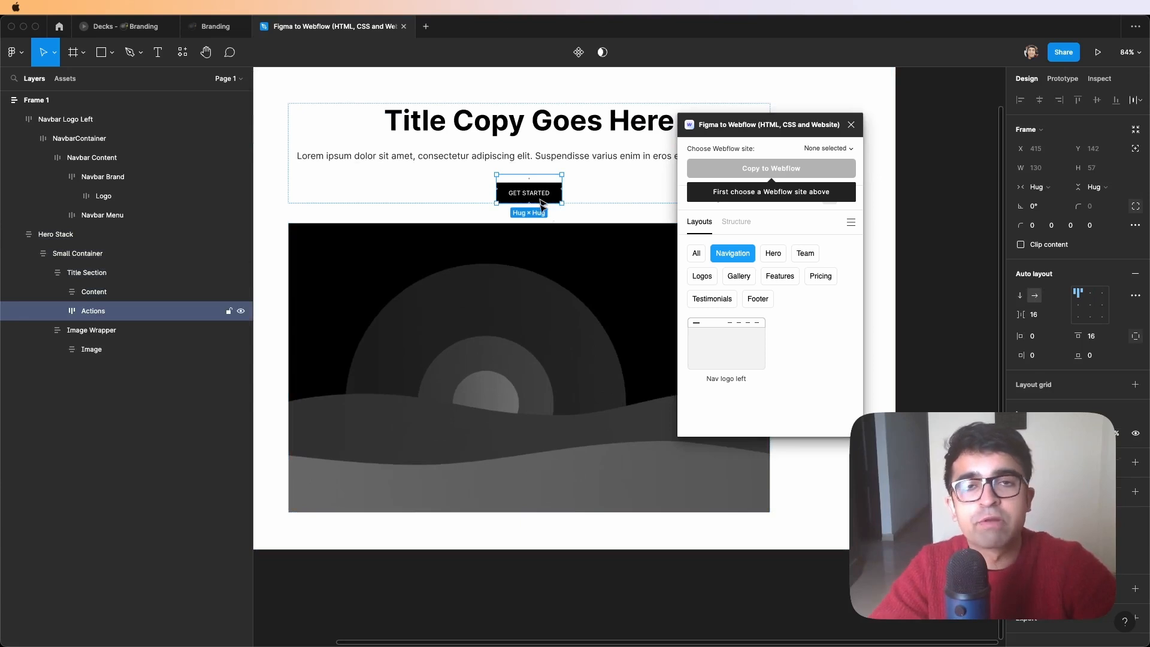
left_click(736, 222)
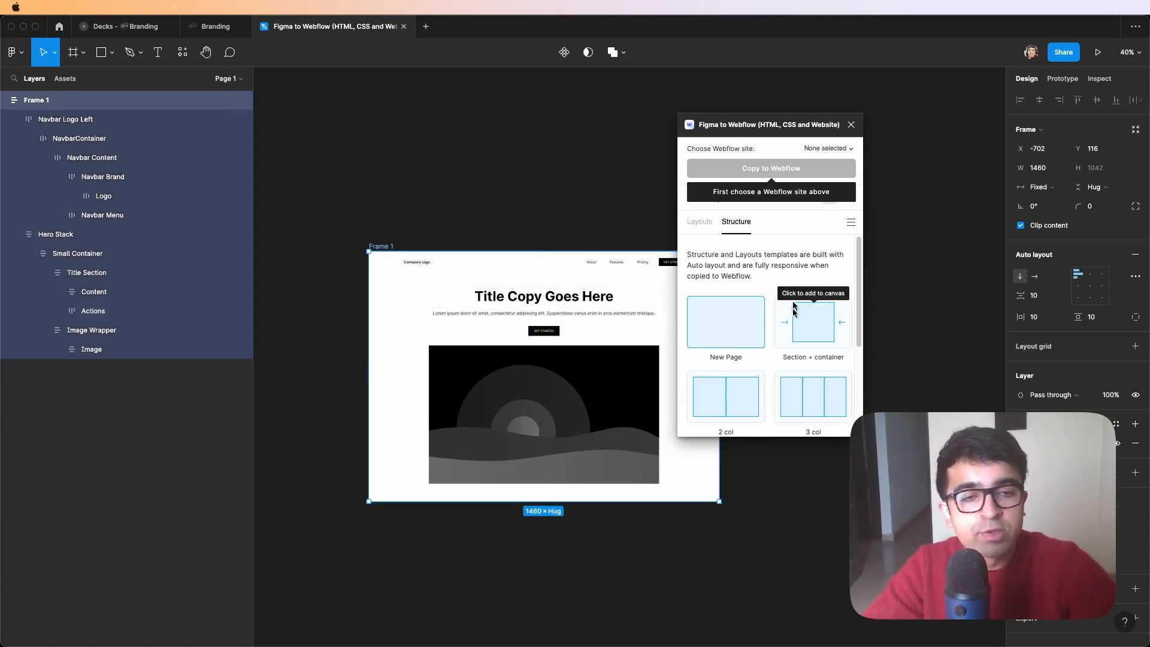
Step: Browse the plugin's Layouts and Structure templates toward the 'Build it in Figma' community file
left_click(700, 222)
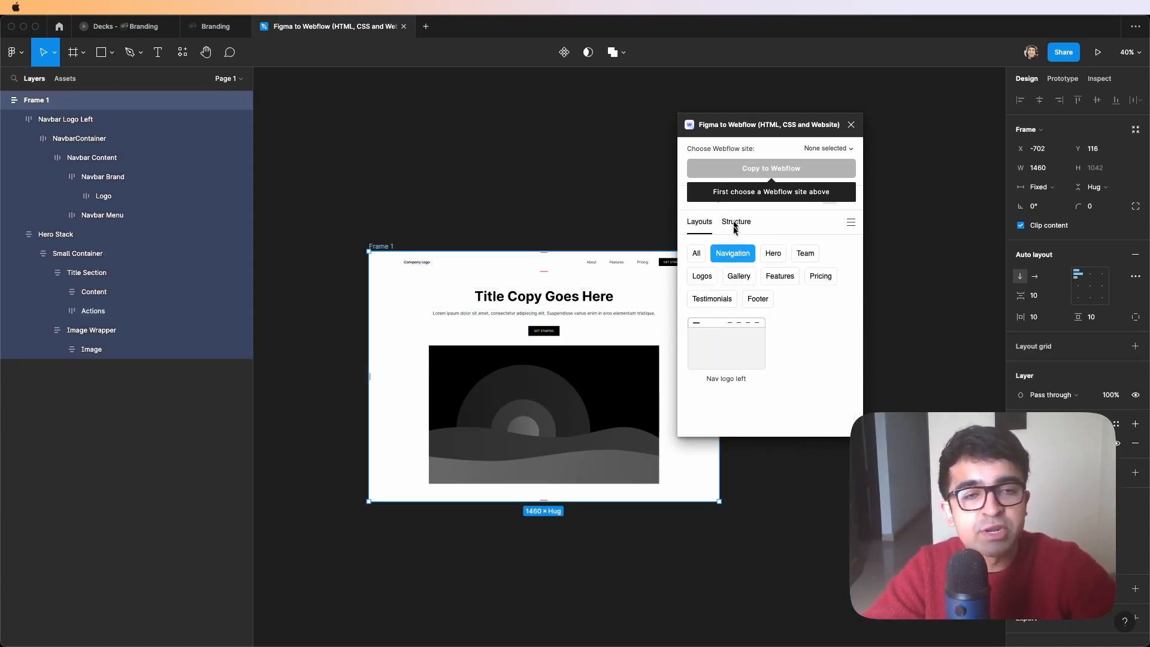
left_click(735, 222)
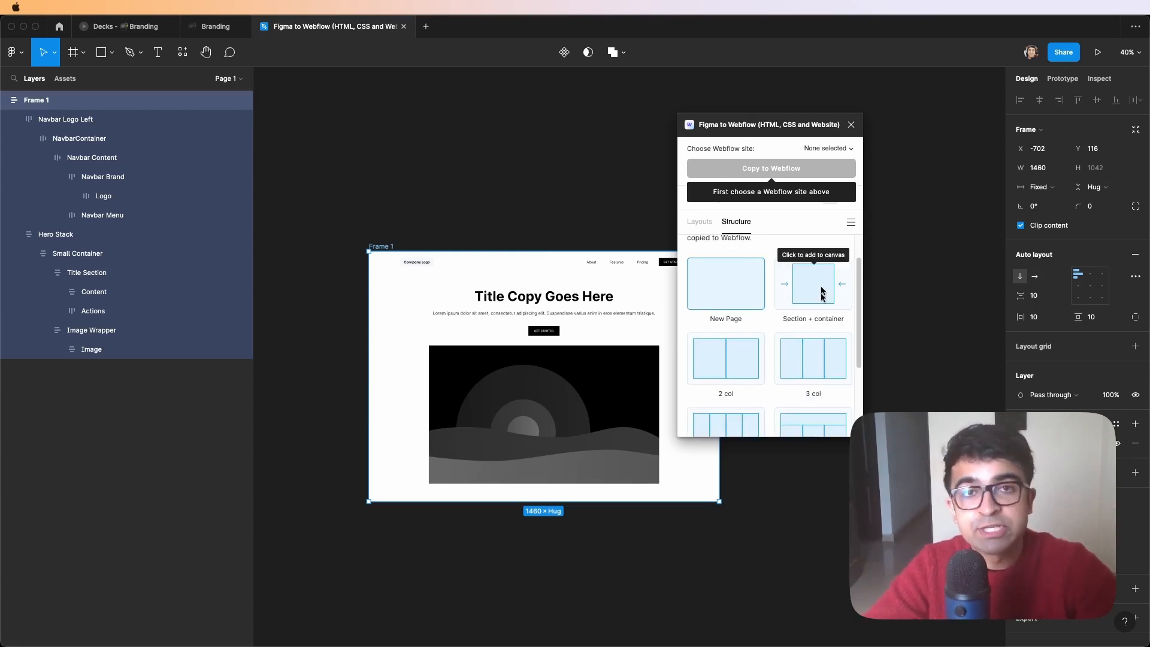
scroll("down", 3)
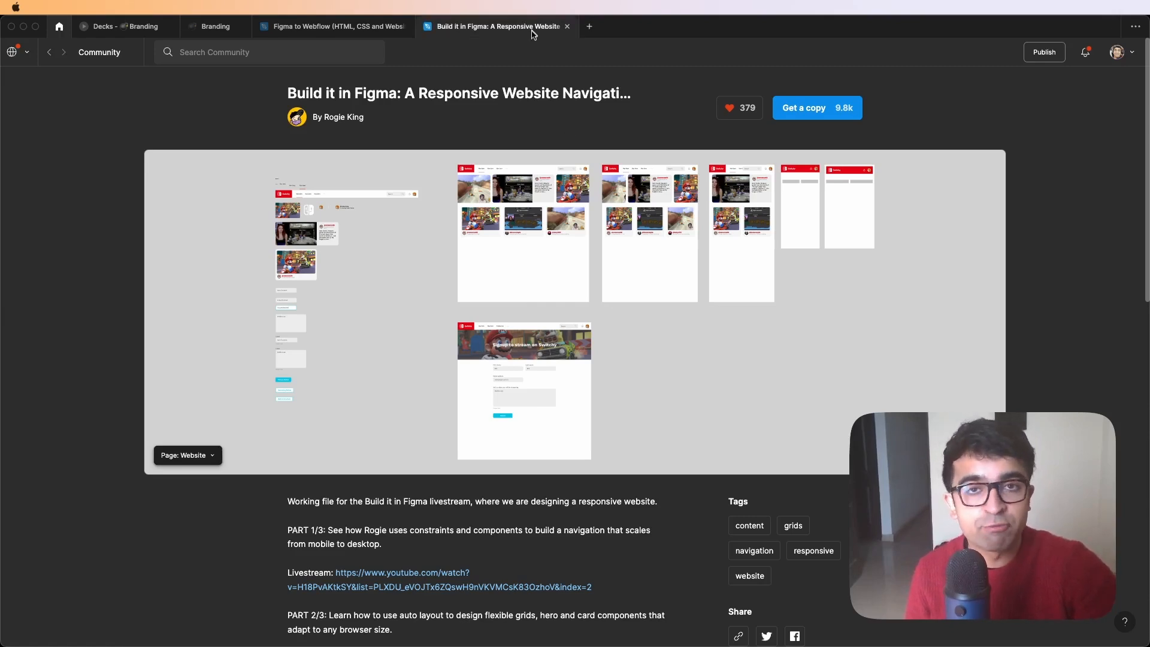
Step: Open the community design file and select its Forms signup frame for copying
left_click(816, 108)
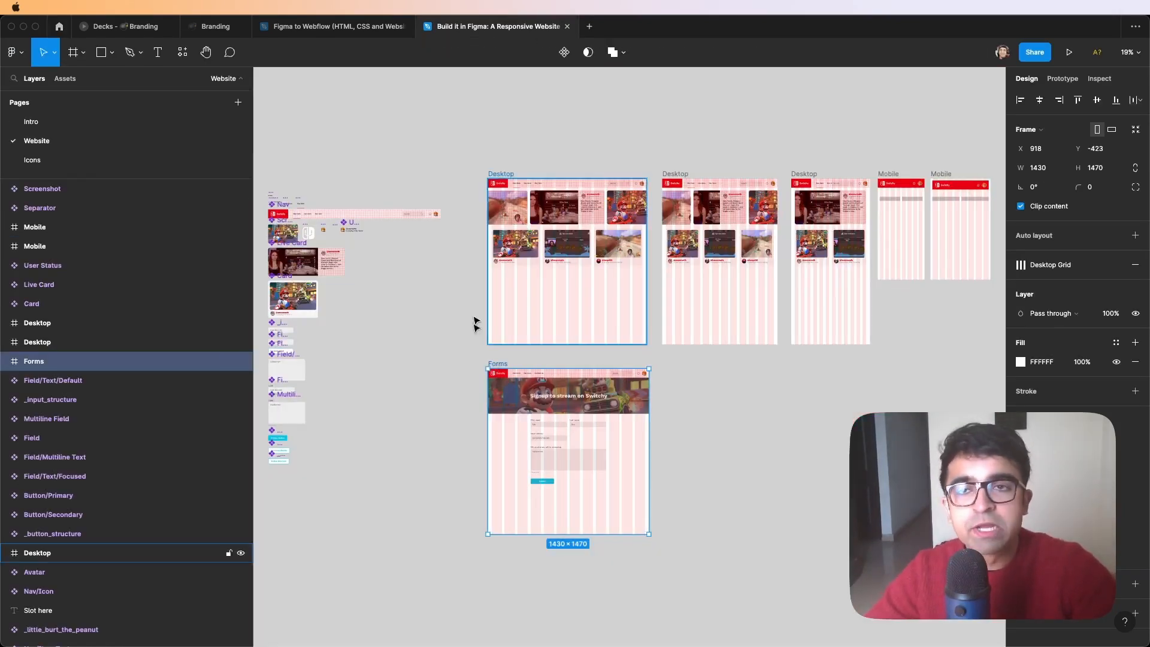
left_click(332, 26)
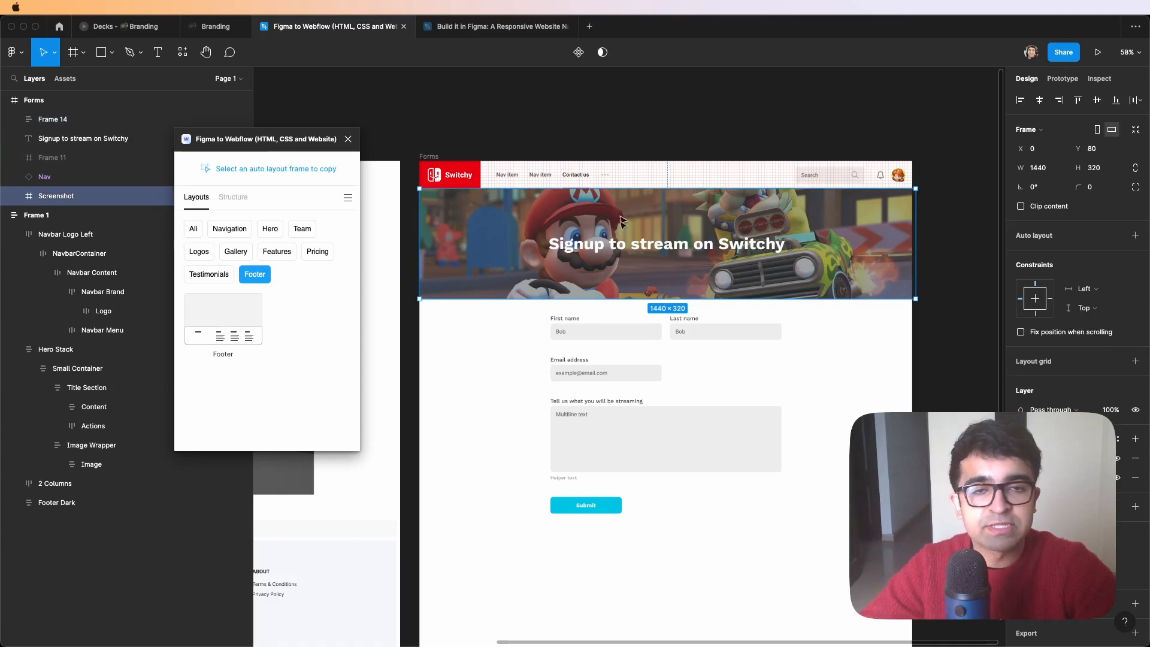
Step: Select the whole Forms frame so auto layout with Hug sizing can be applied
left_click(666, 244)
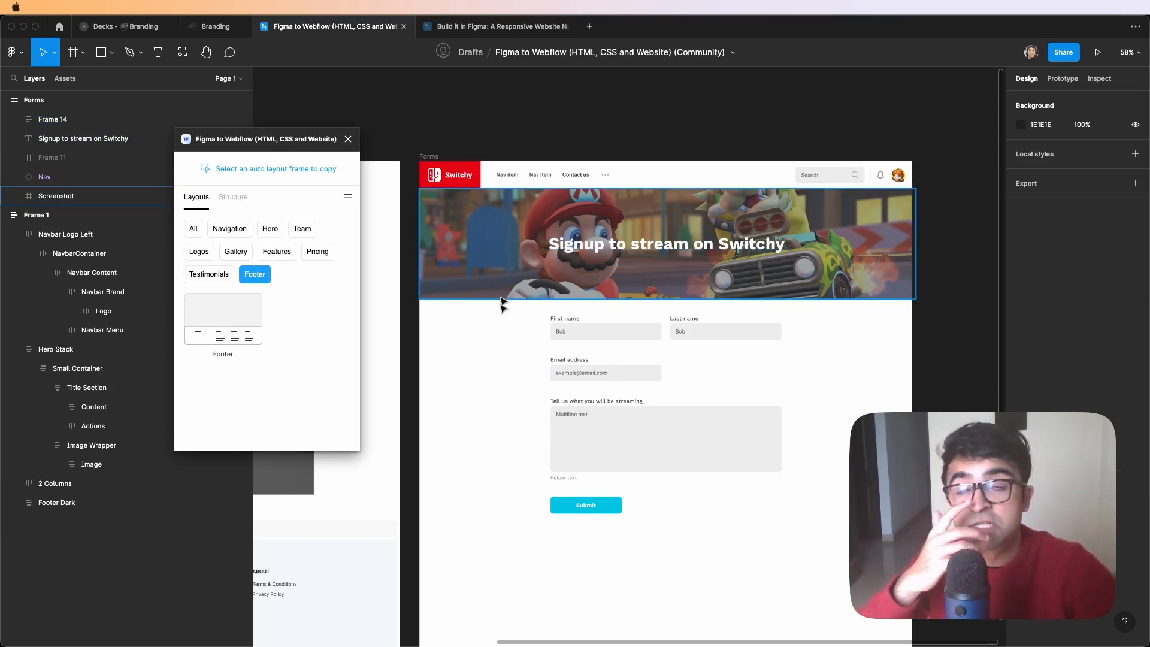
left_click(232, 197)
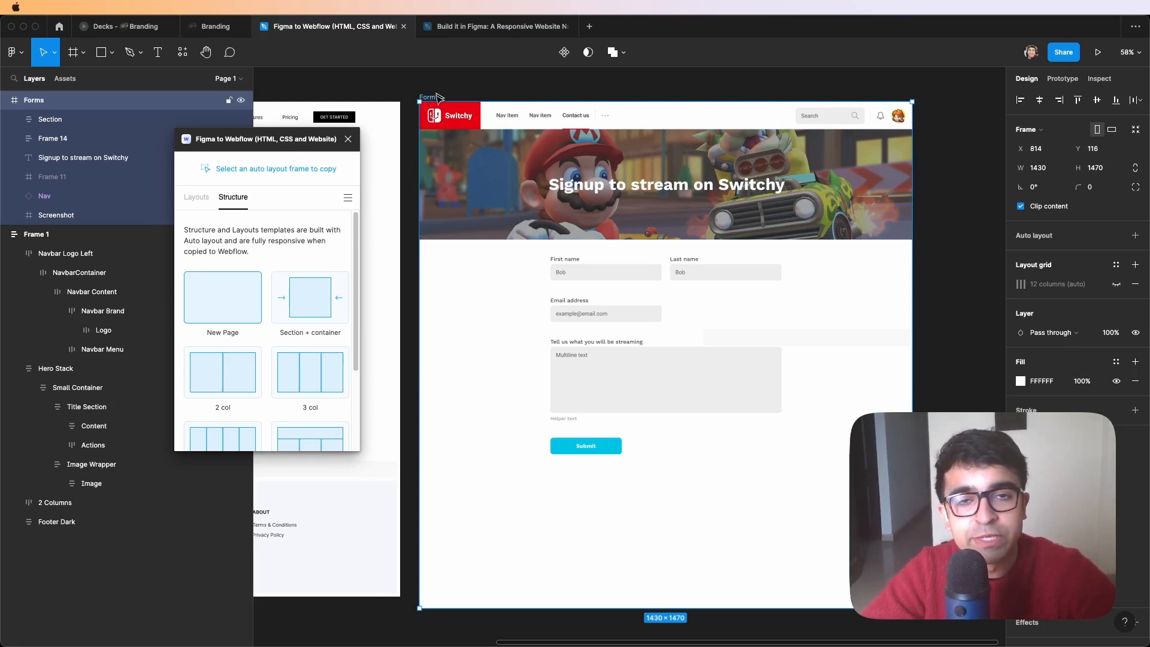
mouse_move(628, 125)
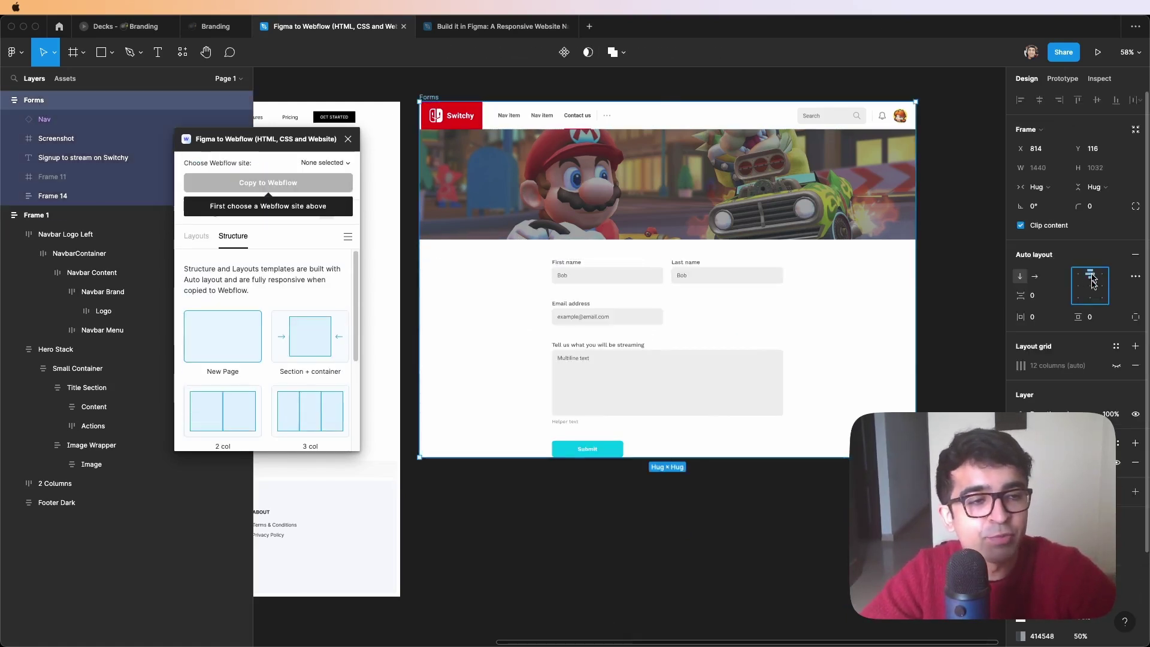
mouse_move(1090, 291)
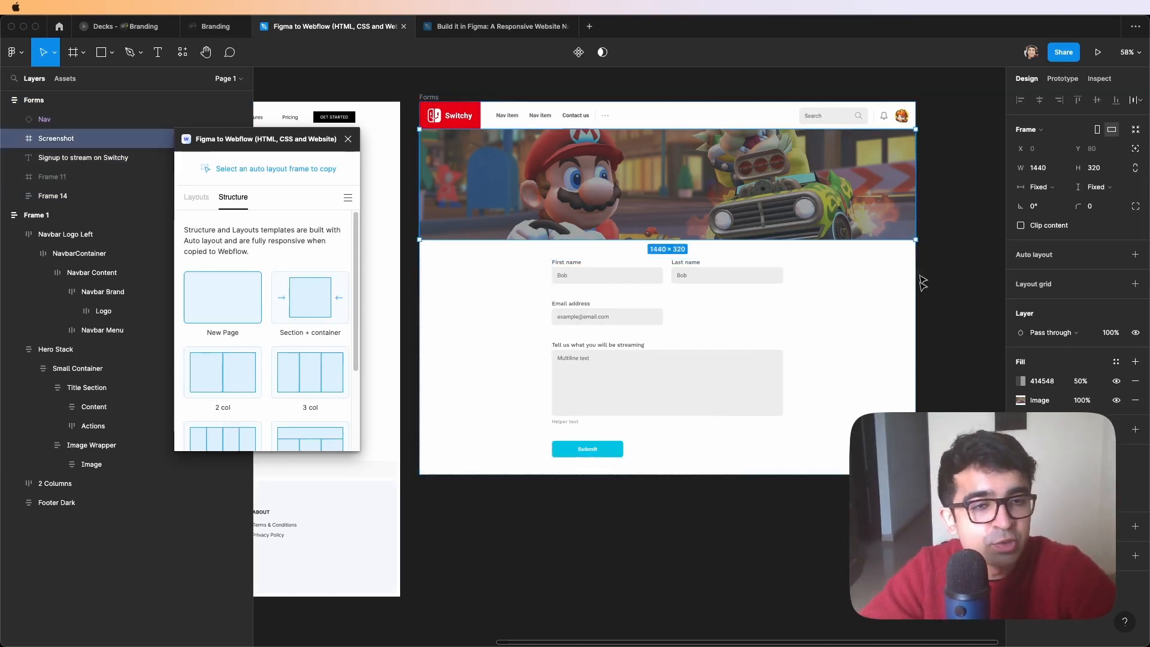
Step: Add a Section + container template inside the Forms frame and place the signup form in the Container
left_click(53, 197)
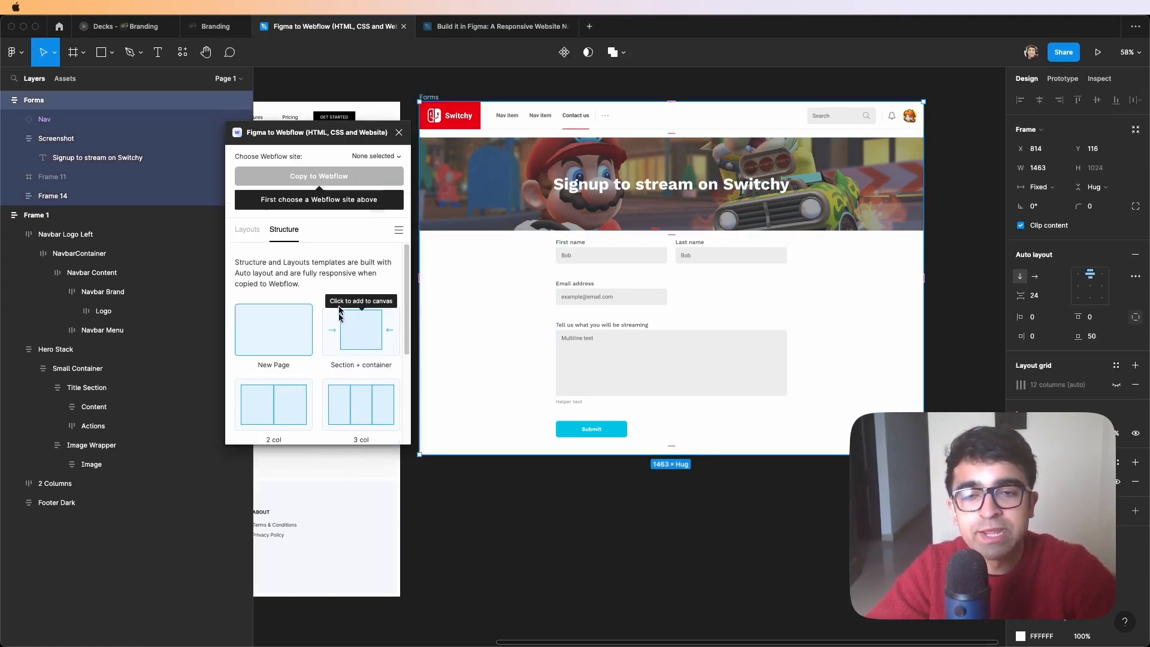
left_click_drag(318, 133, 362, 143)
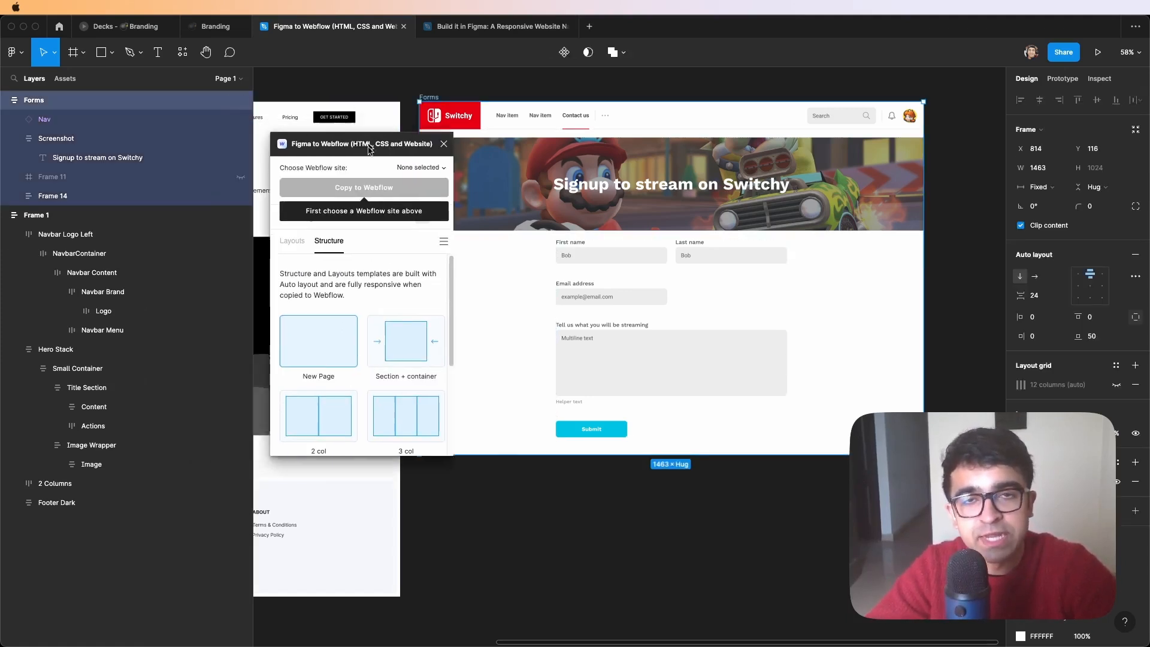
scroll("down", 3)
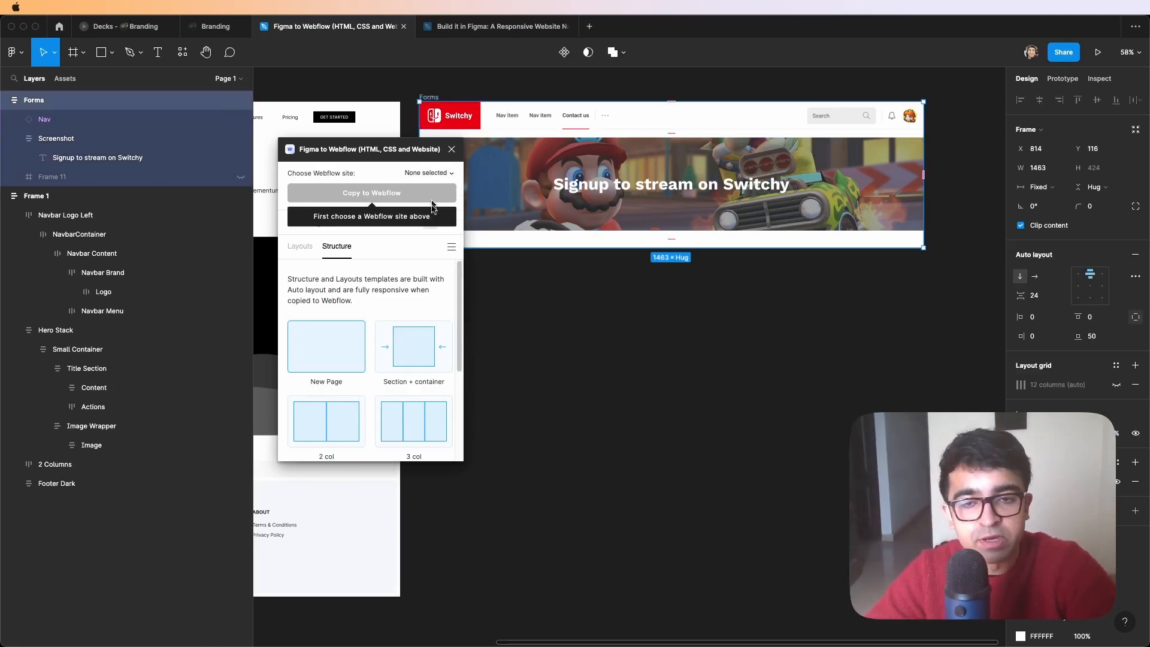
left_click(413, 346)
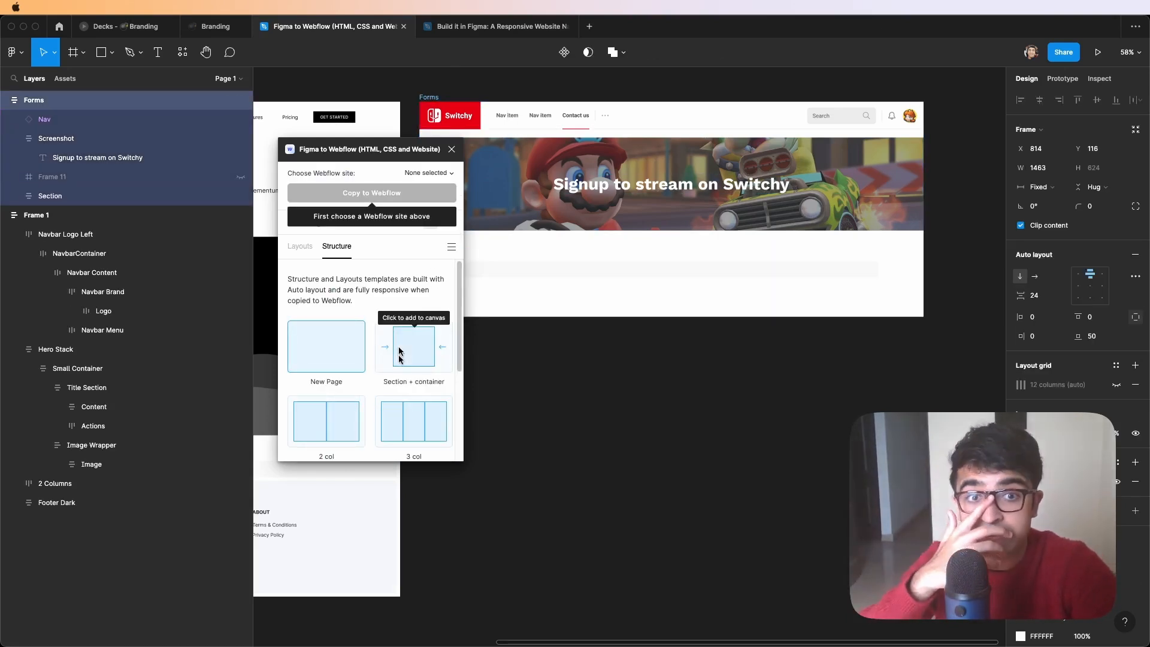
left_click(413, 347)
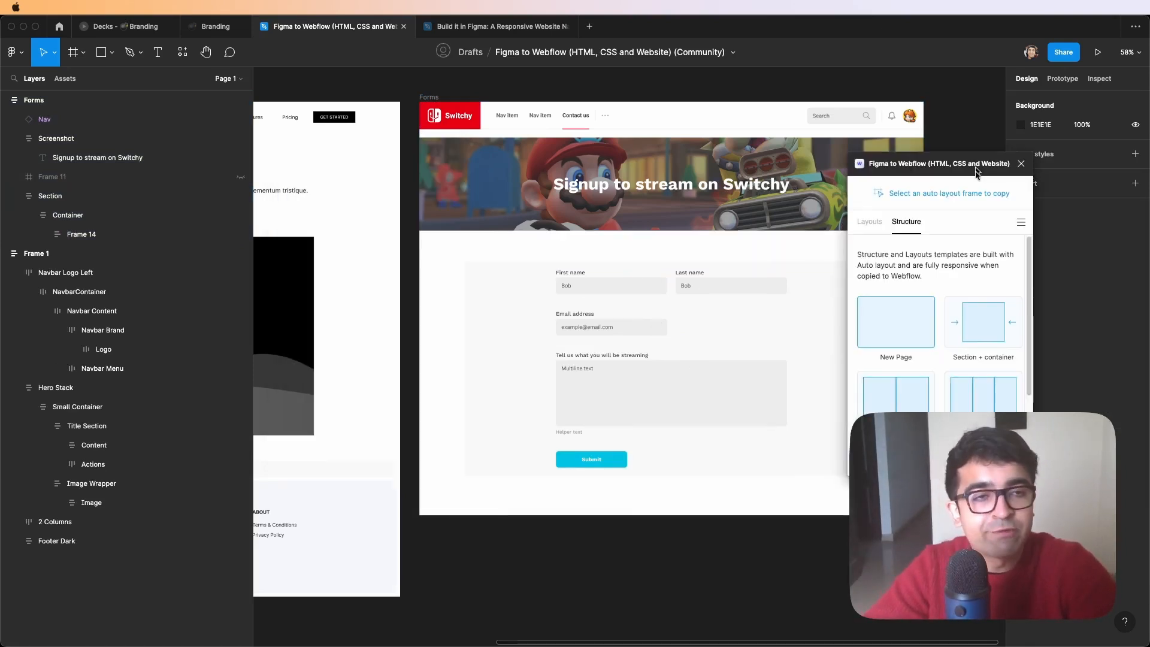
left_click(50, 196)
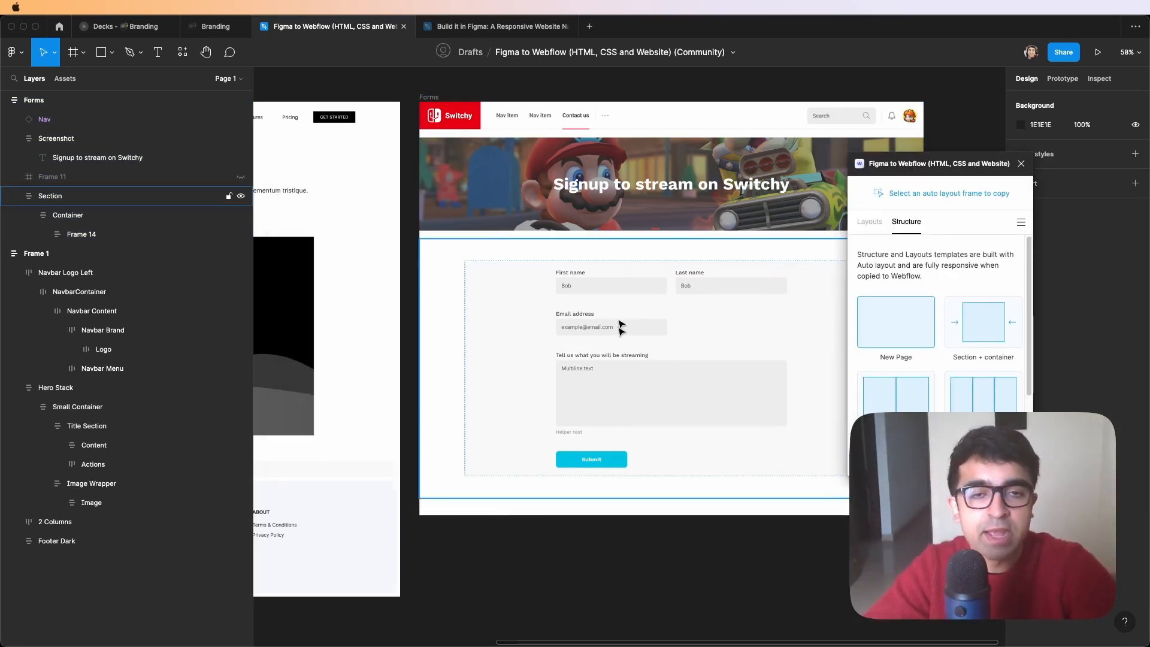
mouse_move(640, 319)
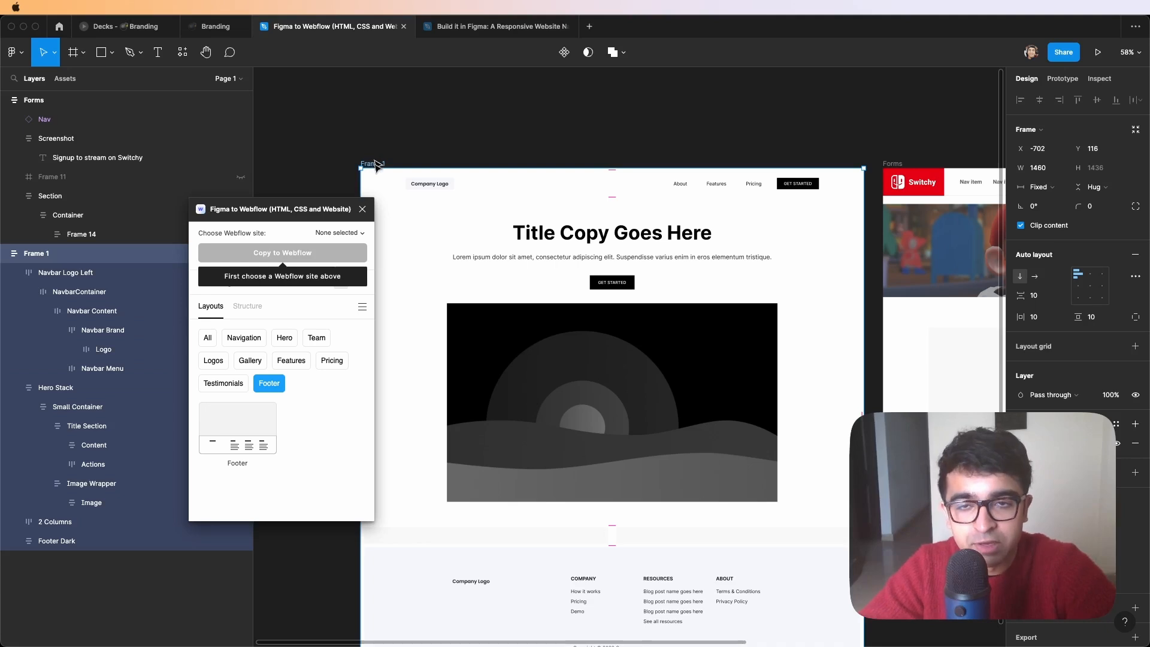
Step: Choose the 'Figma to webflow' site in the plugin and copy Frame 1 to Webflow
left_click(339, 232)
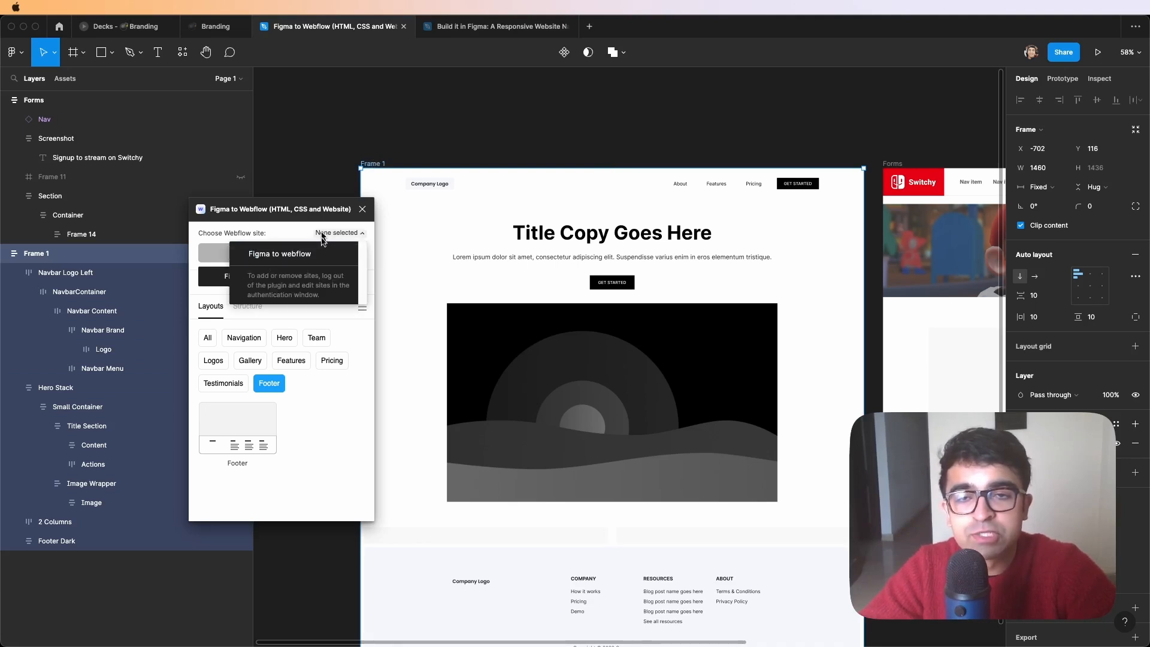
mouse_move(275, 258)
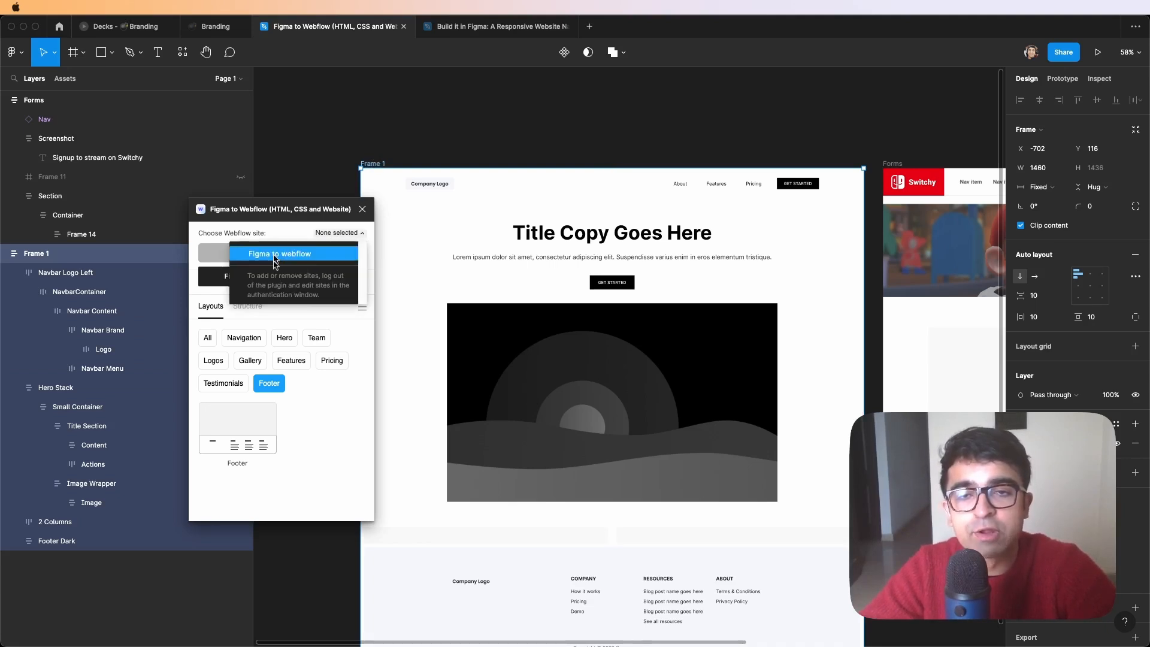
left_click(280, 254)
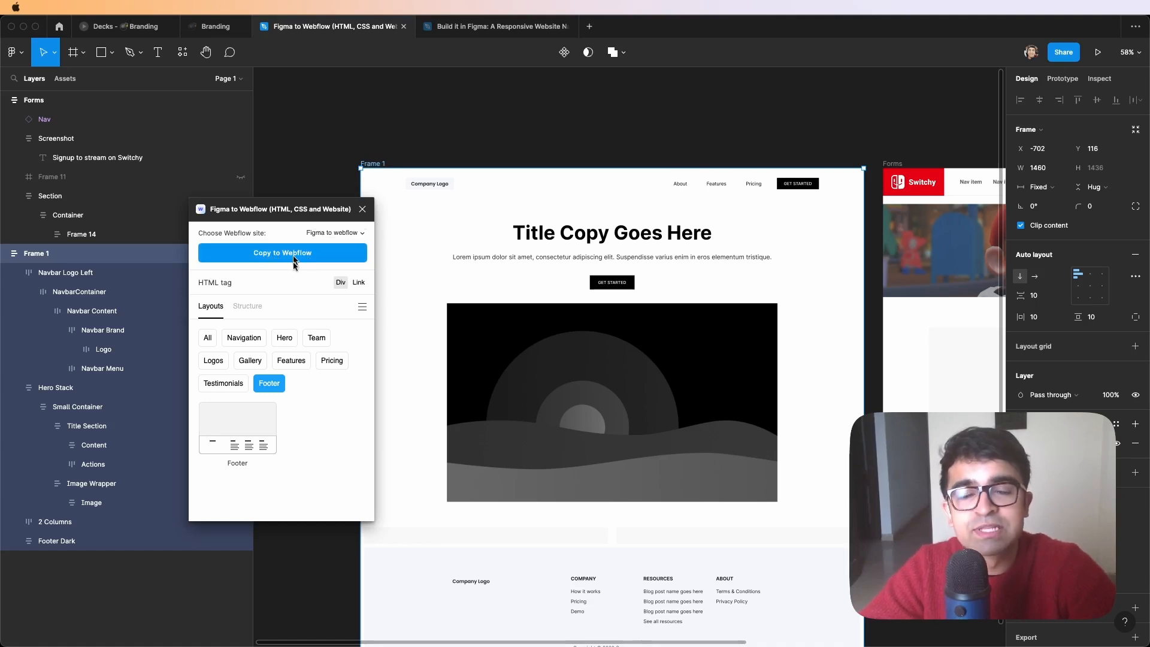
left_click(283, 253)
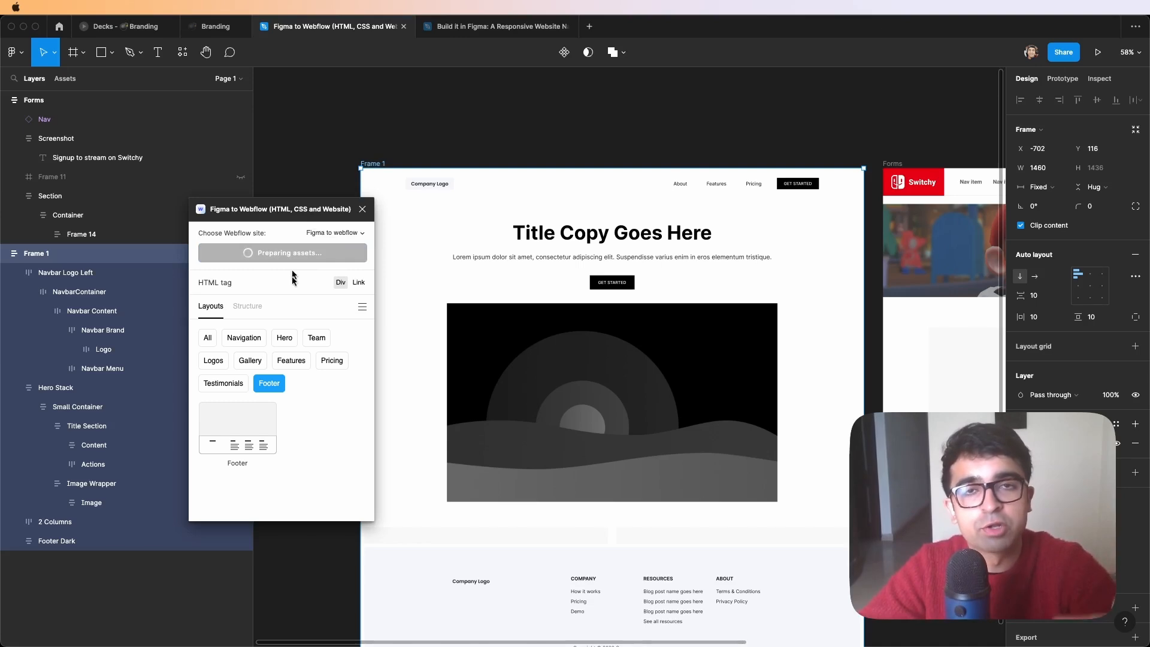
left_click(283, 253)
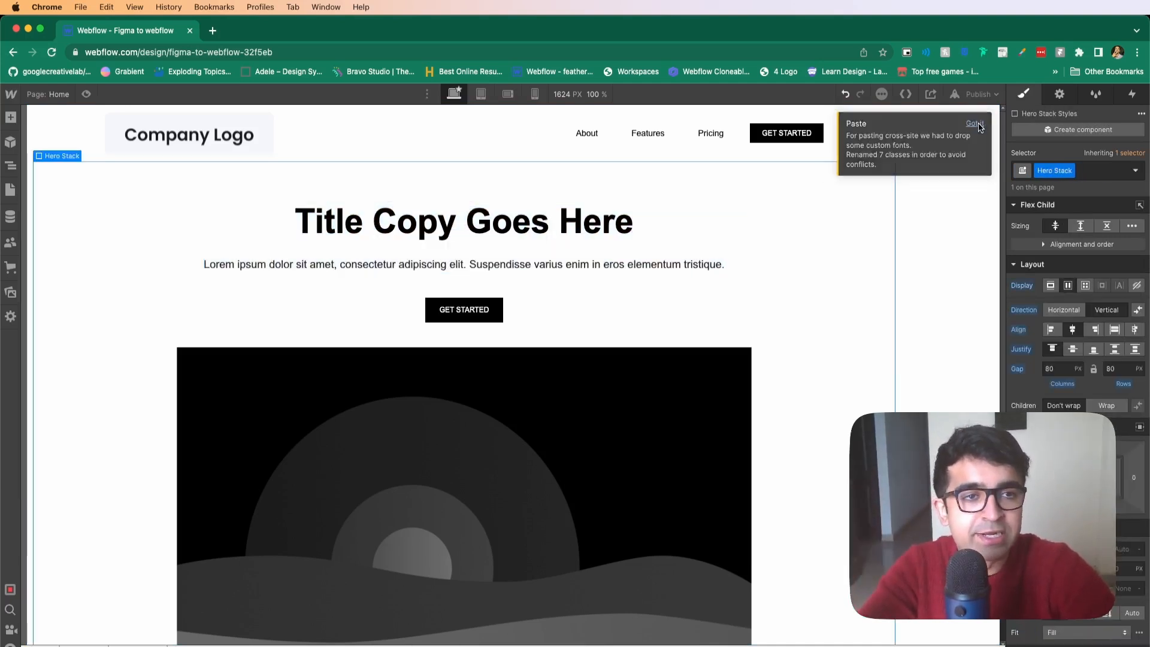
Step: Dismiss the renamed-classes notice and preview the pasted navbar and hero at Tablet and Mobile Portrait widths
left_click(480, 93)
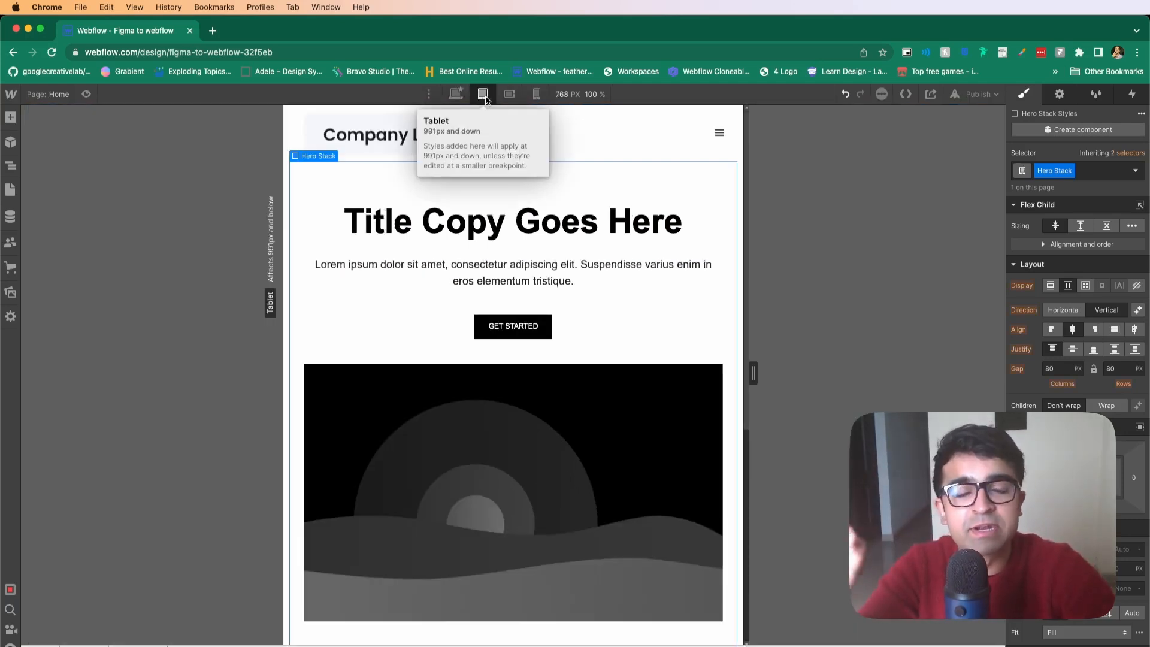
left_click(536, 94)
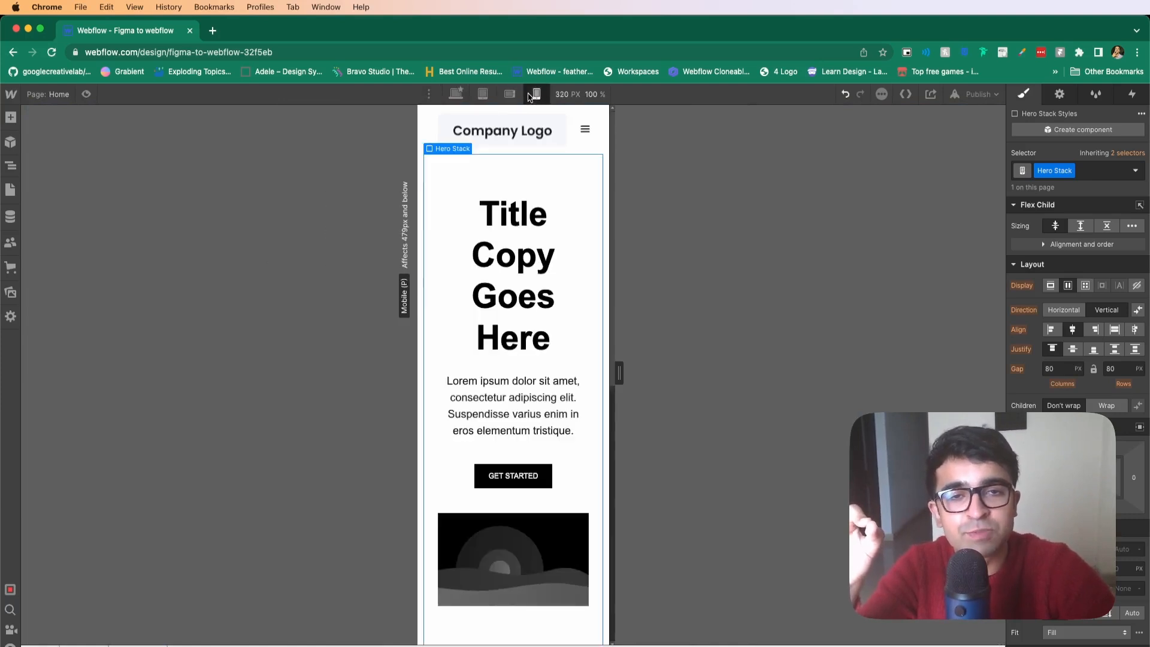
left_click(454, 94)
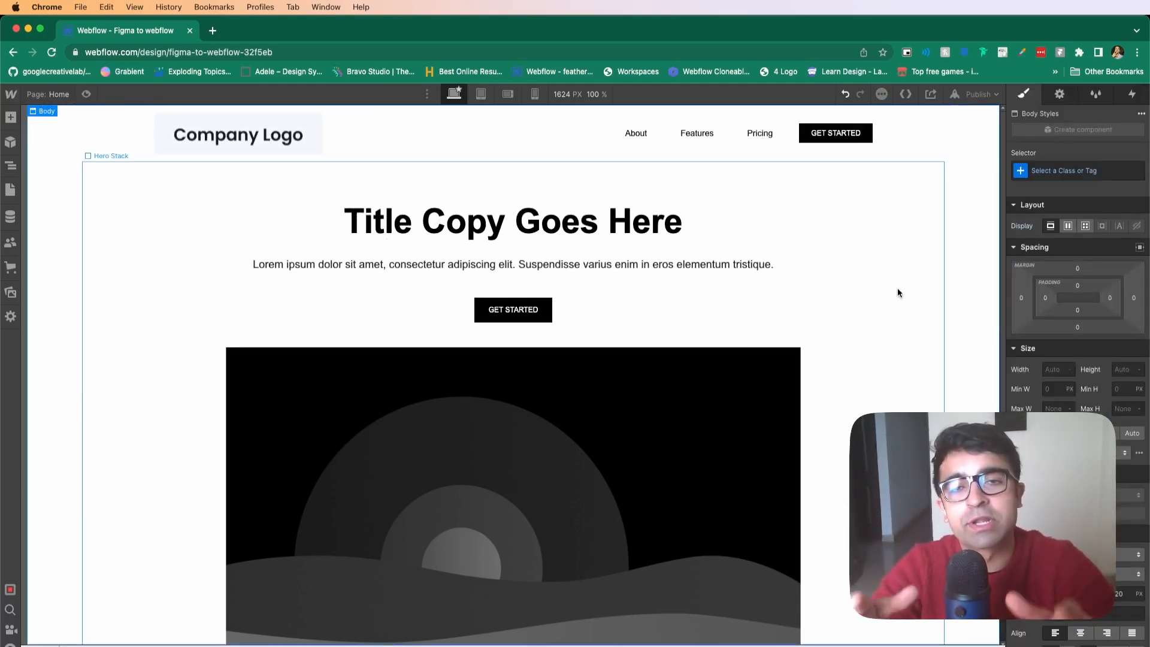
Step: Undo the paste so the Home page canvas is empty again
left_click(479, 265)
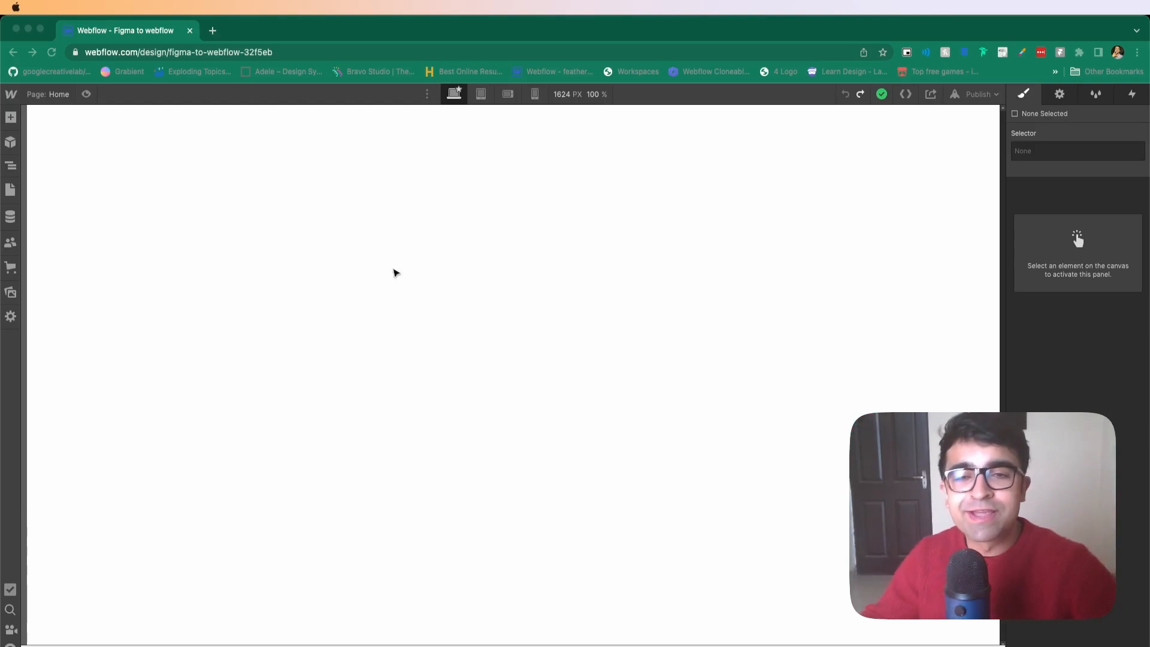
mouse_move(477, 225)
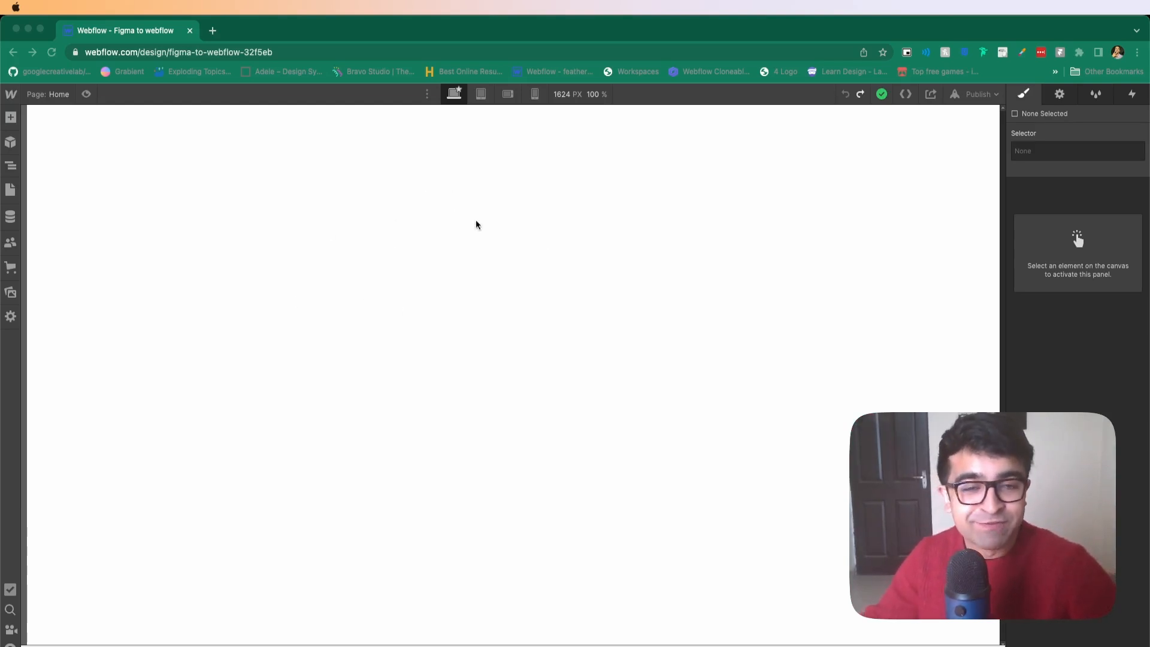
mouse_move(391, 187)
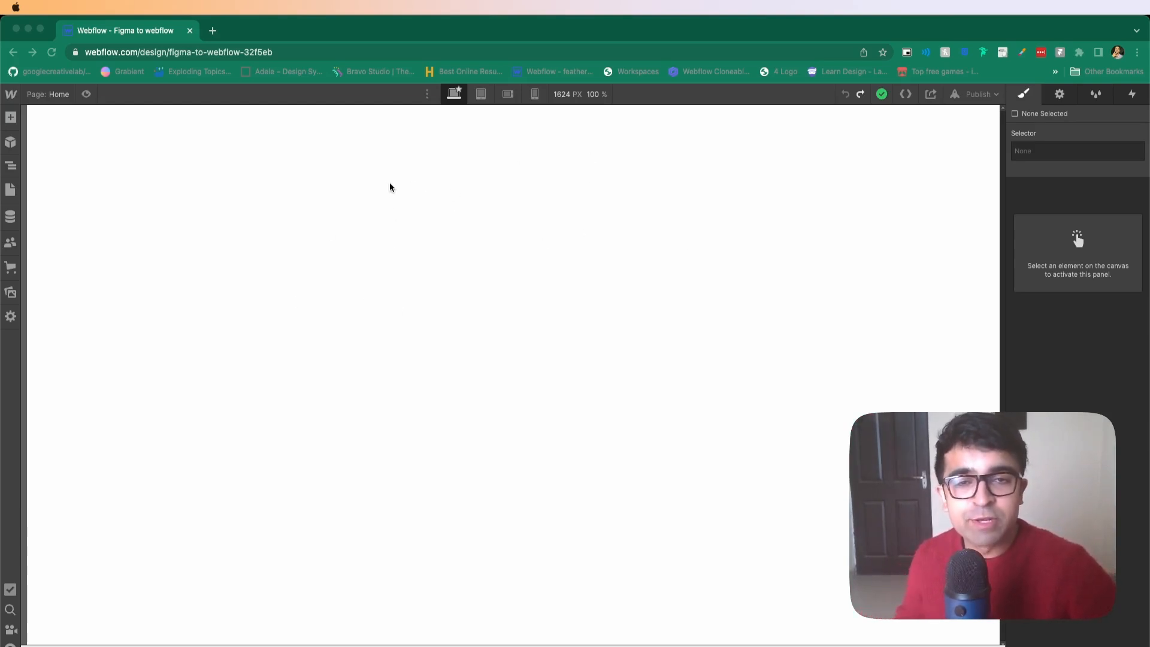